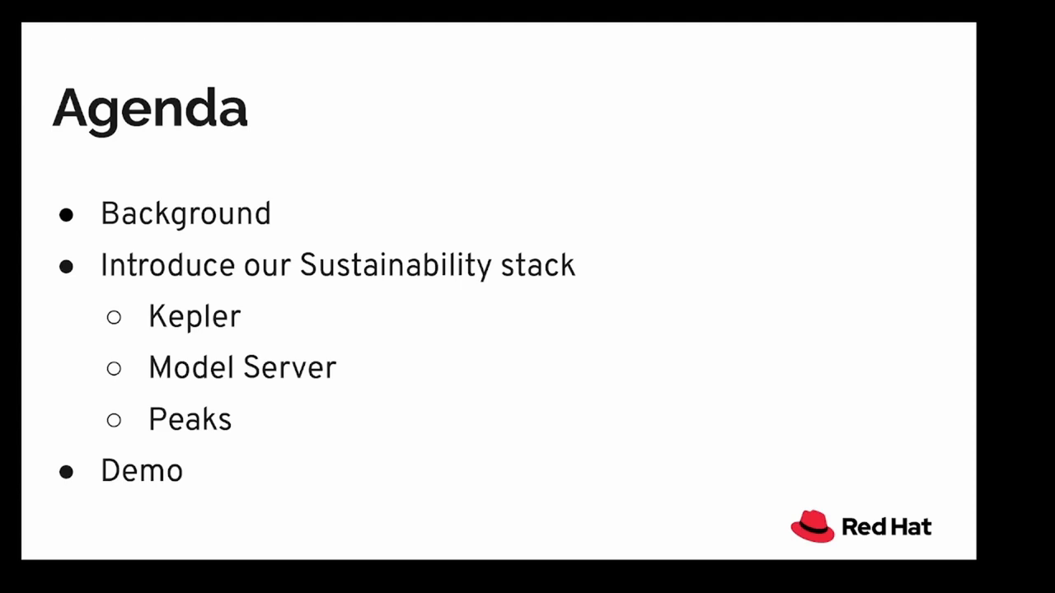
# Advance the presentation from the Agenda slide to the Background slide
pyautogui.press('Right')
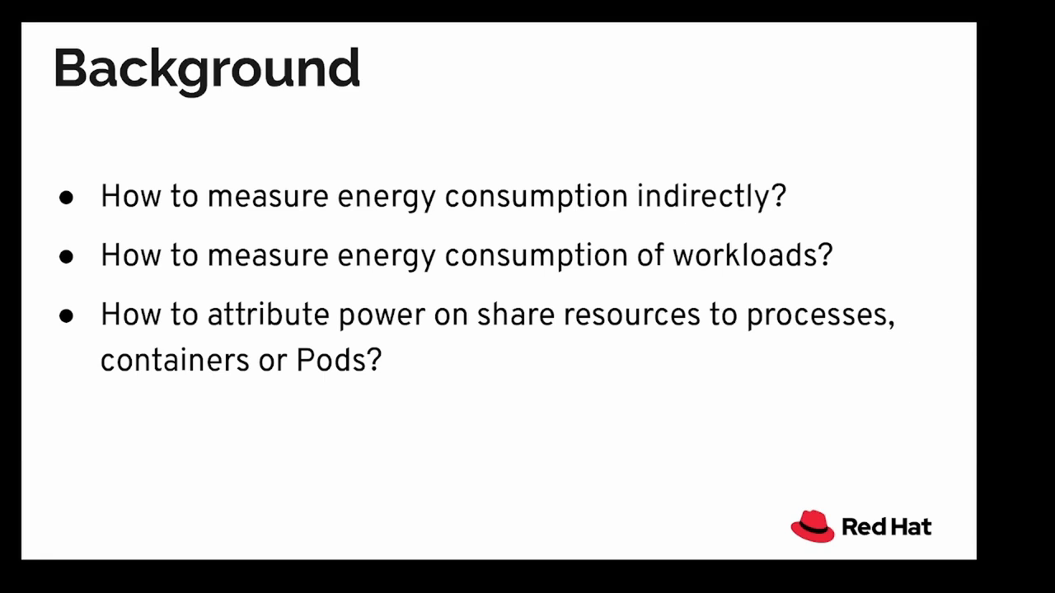
# Advance to the Energy Measurement Methodology: Ideal vs Reality slide
pyautogui.press('Right')
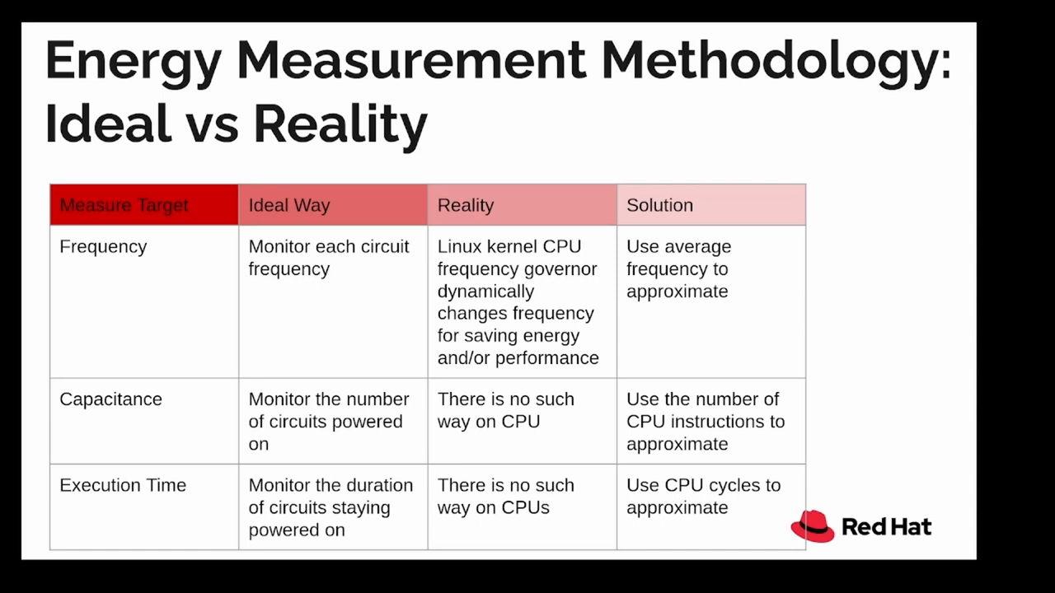
pyautogui.press('Right')
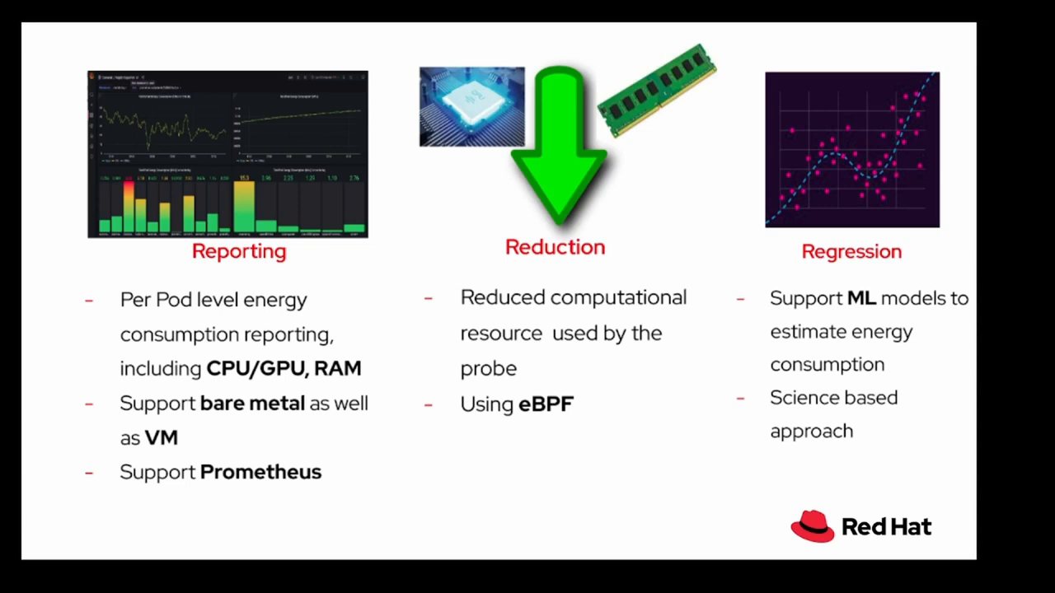
# Advance past the Reporting/Reduction/Regression slide to the Kepler Model Server diagram
pyautogui.press('Right')
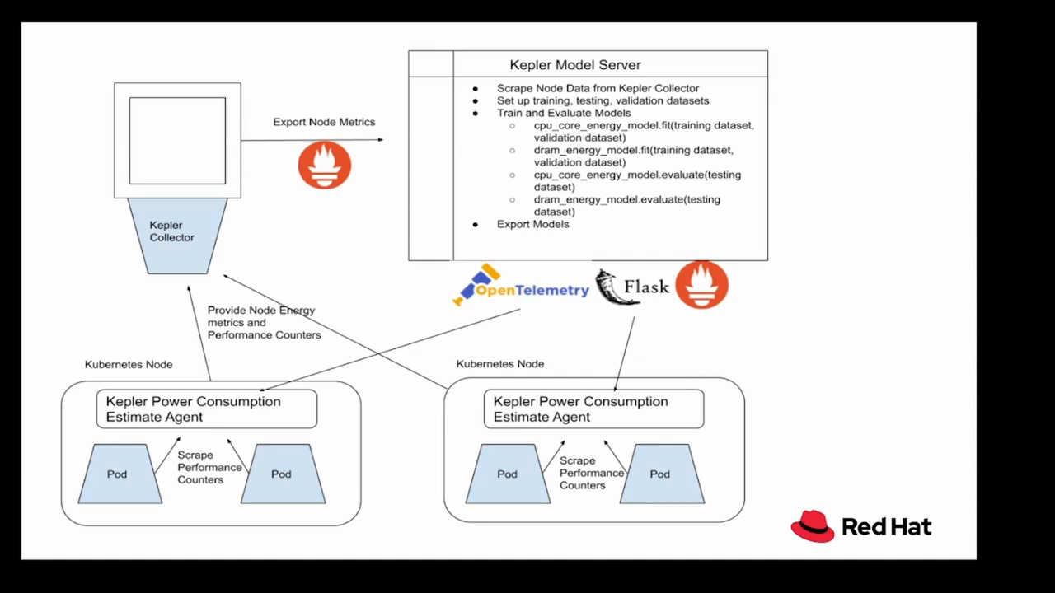
pyautogui.press('Right')
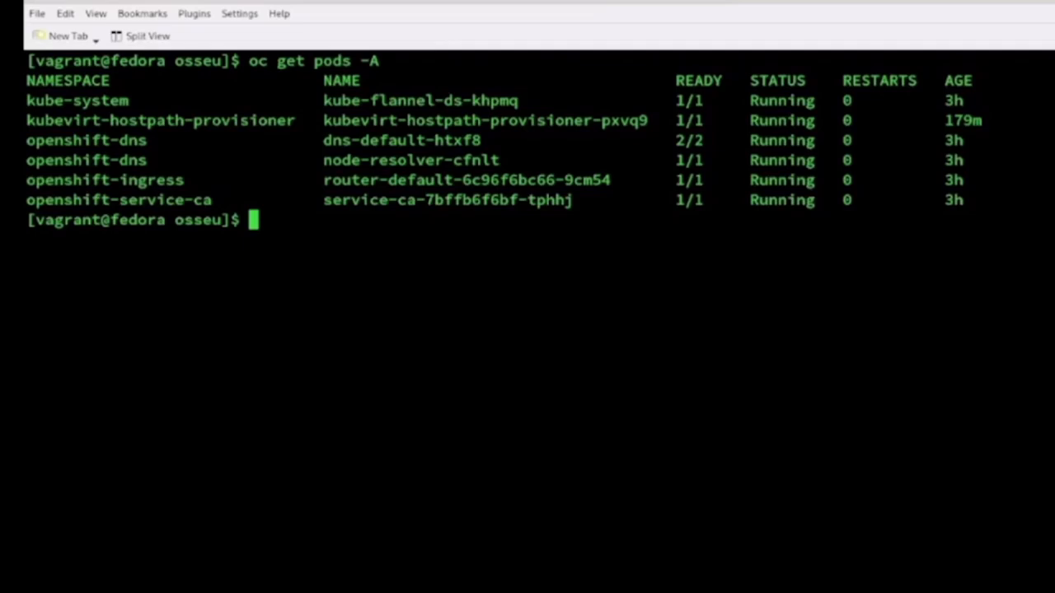
# List the files and change into the kube-prometheus directory
pyautogui.write('ls -la')
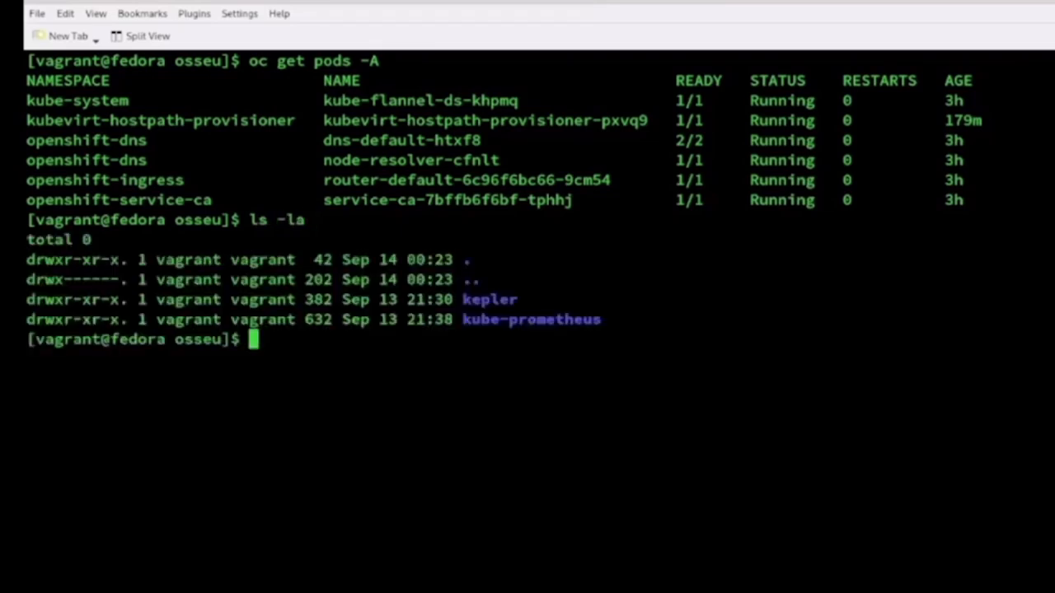
pyautogui.write('cd k')
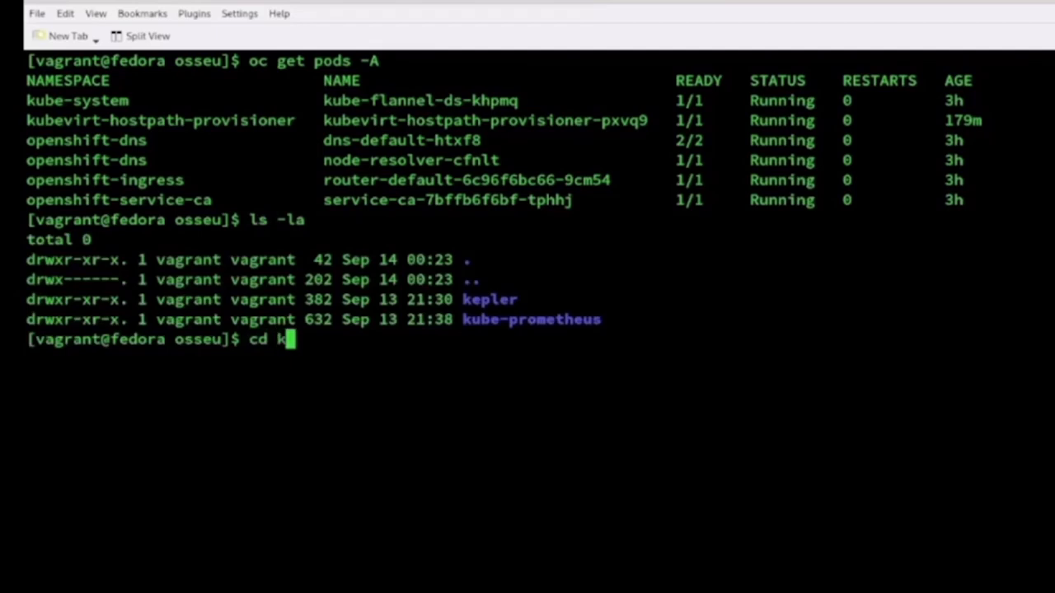
pyautogui.press('Return')
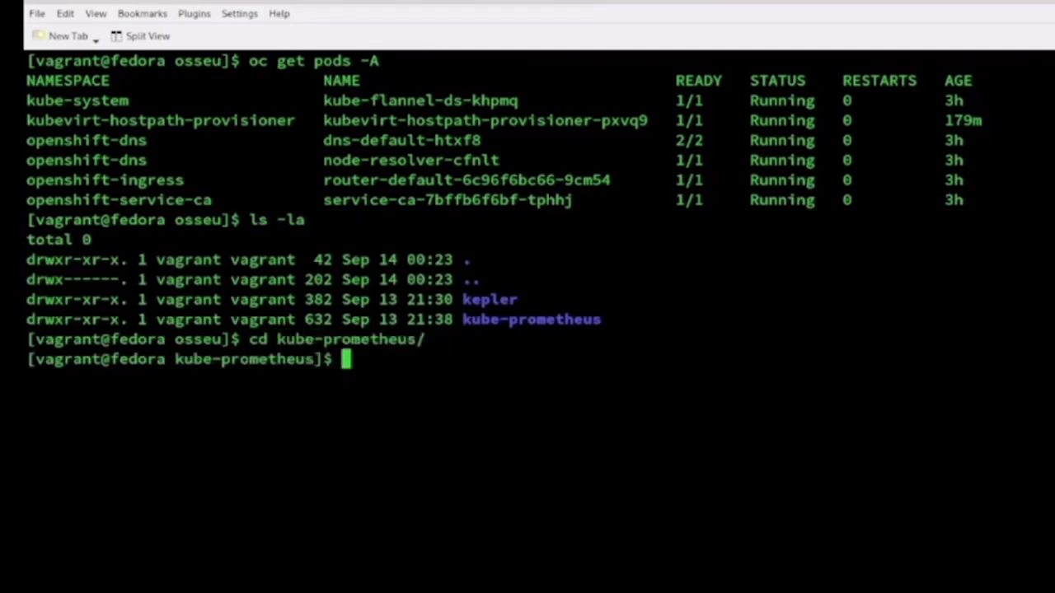
# Deploy the kube-prometheus manifests with 'oc apply -f manifests/'
pyautogui.write('oc app')
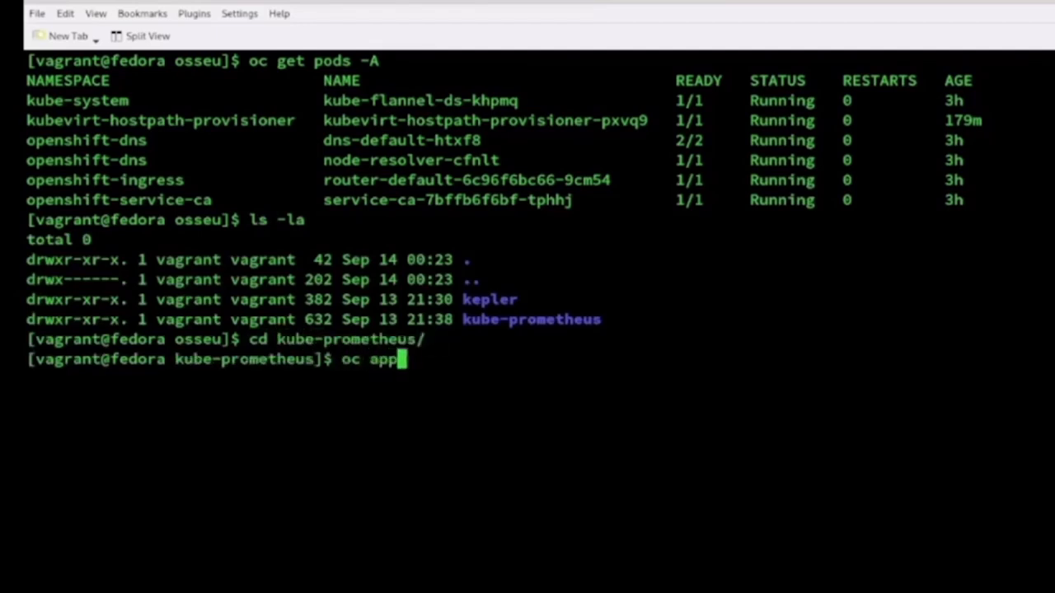
pyautogui.write('ly -f')
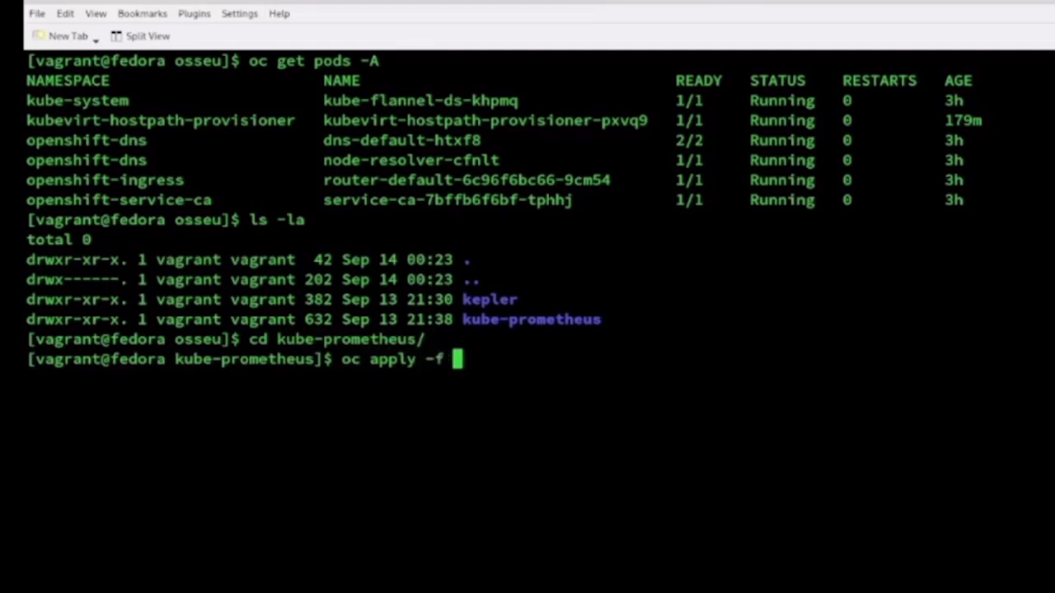
pyautogui.write('manifests/')
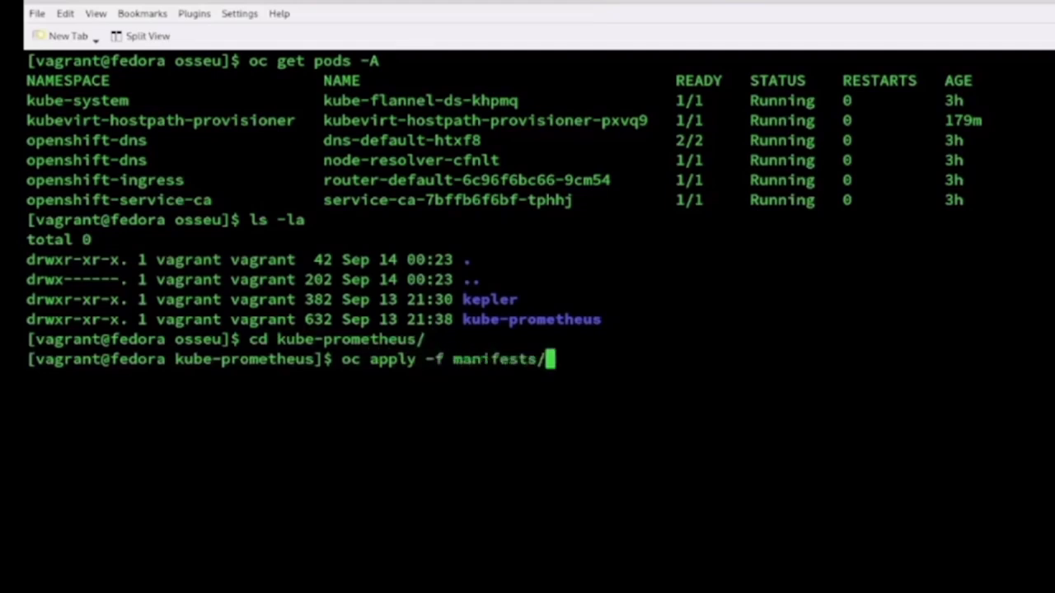
pyautogui.press('Return')
pyautogui.write('oc apply -f mani')
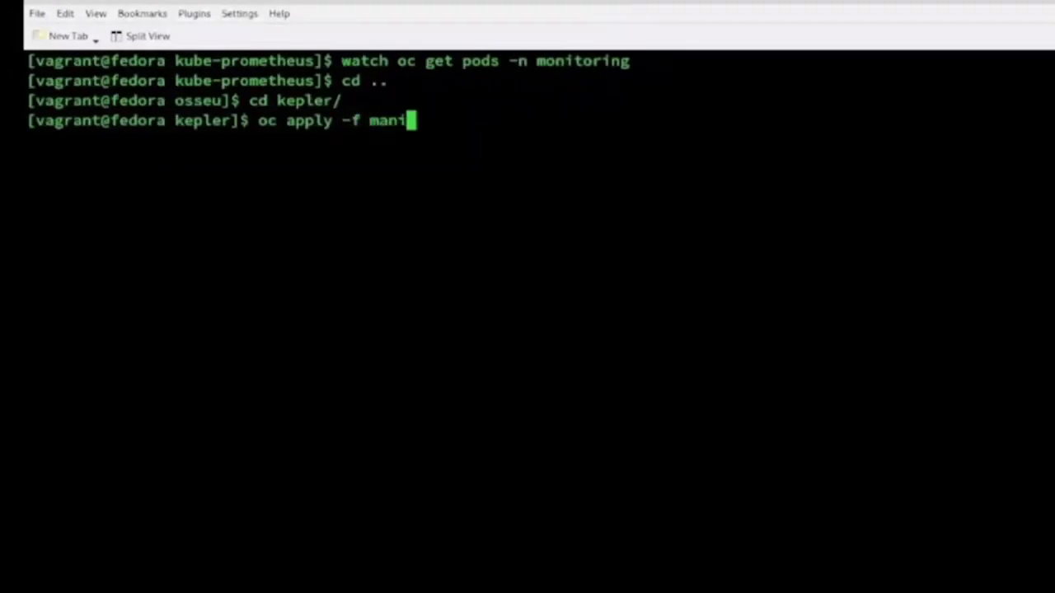
# Apply manifests/kubernetes/deployment.yaml to create the Kepler namespace, RBAC, exporter daemonset and service
pyautogui.write('fests/k')
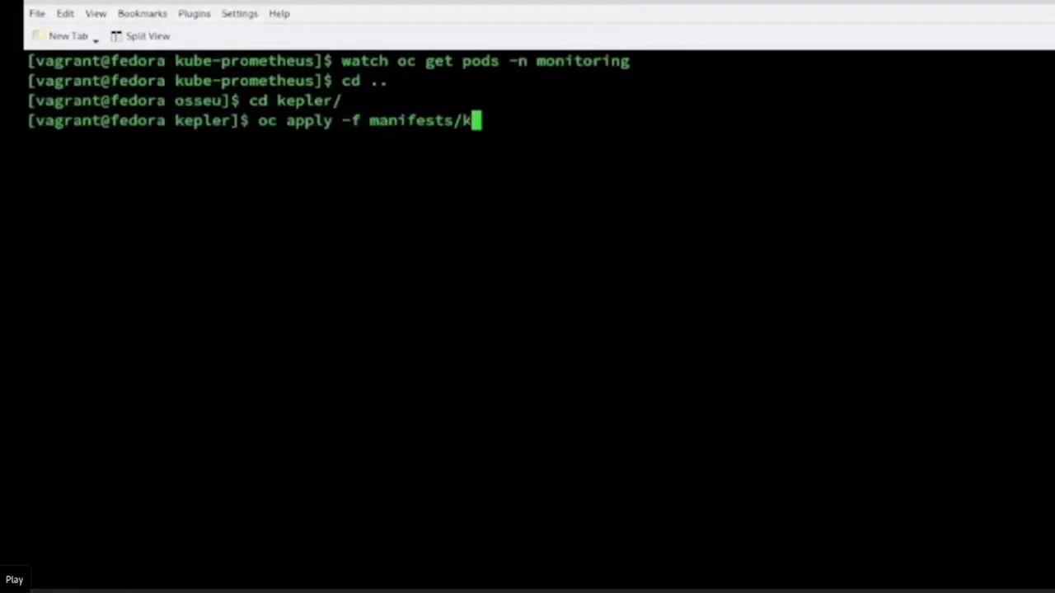
pyautogui.moveTo(449, 98)
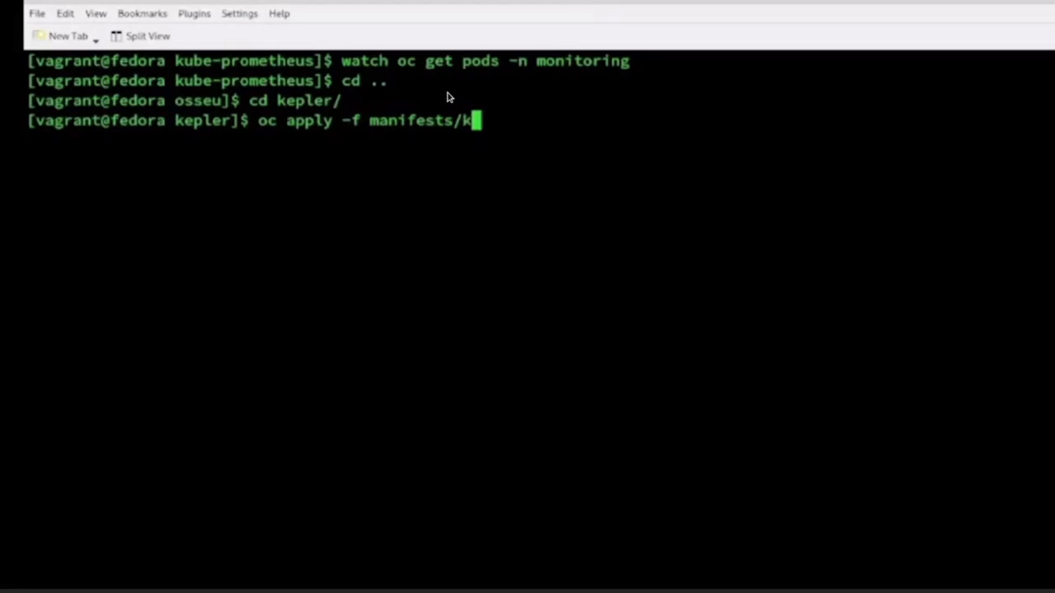
pyautogui.moveTo(333, 98)
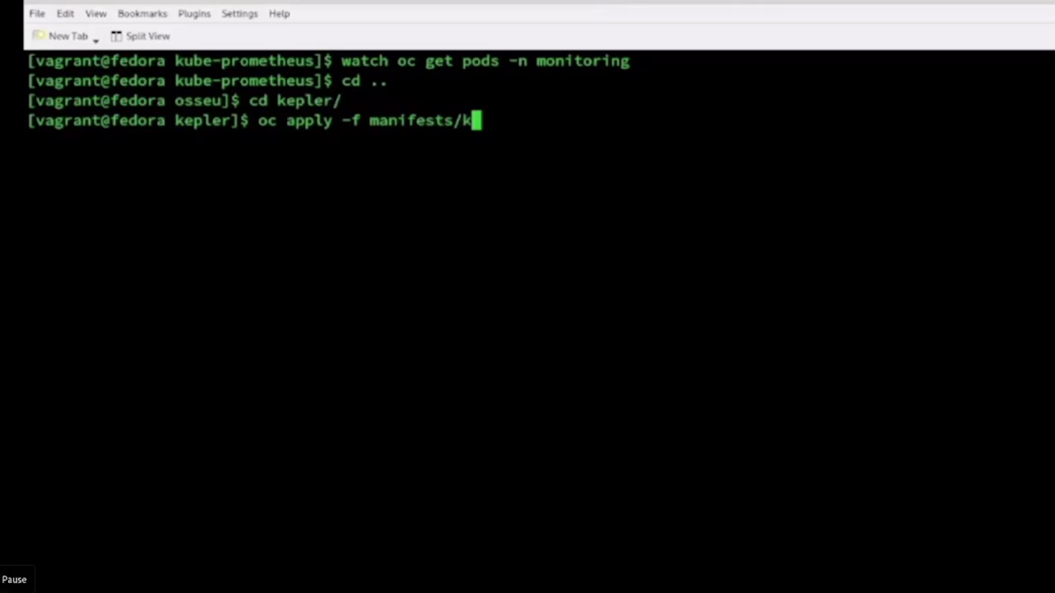
pyautogui.write('ubernetes/')
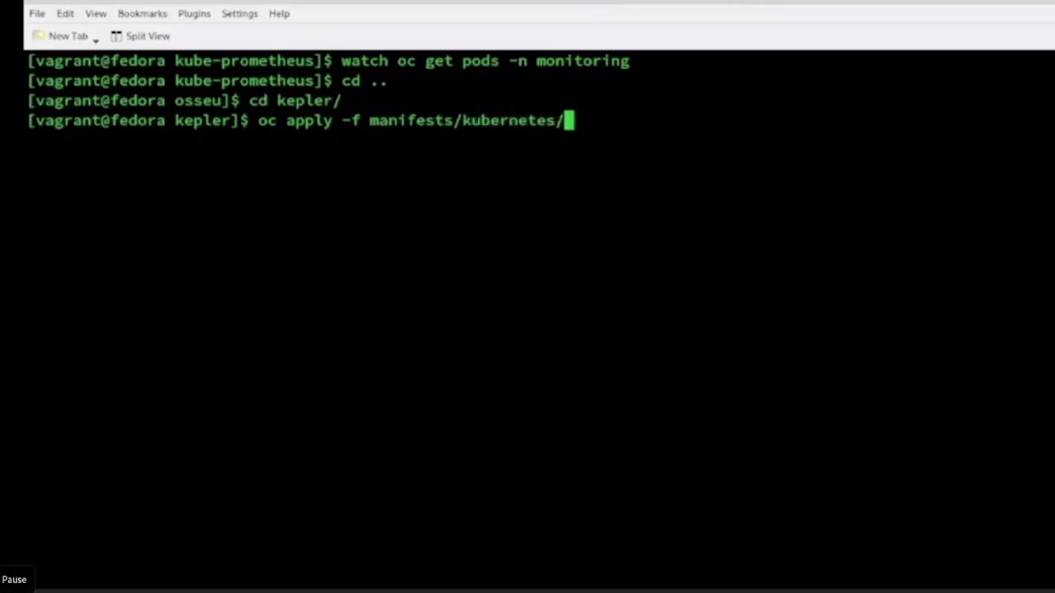
pyautogui.write('deployment.yaml')
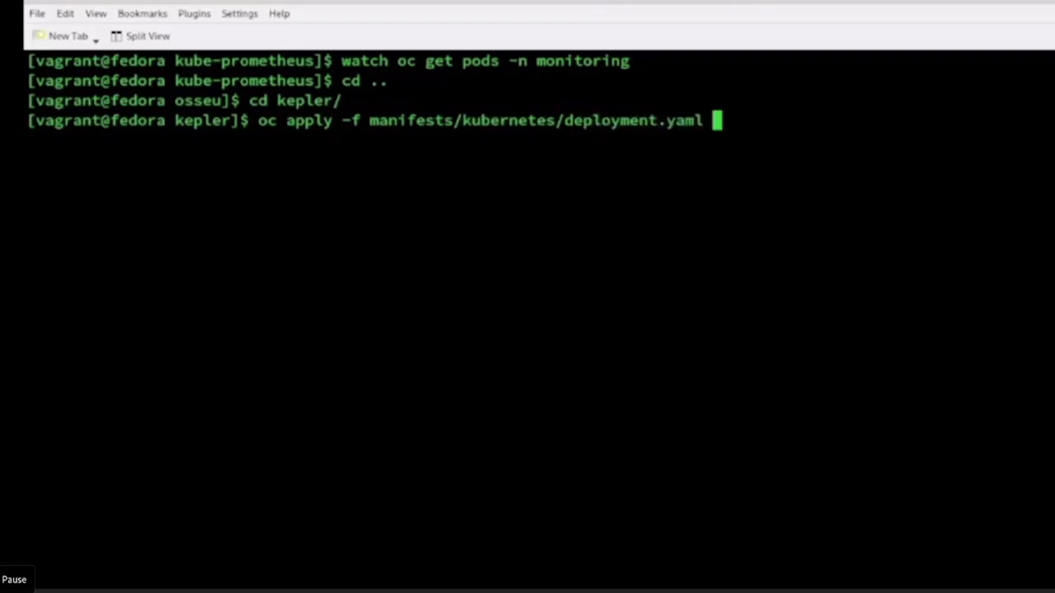
pyautogui.press('Return')
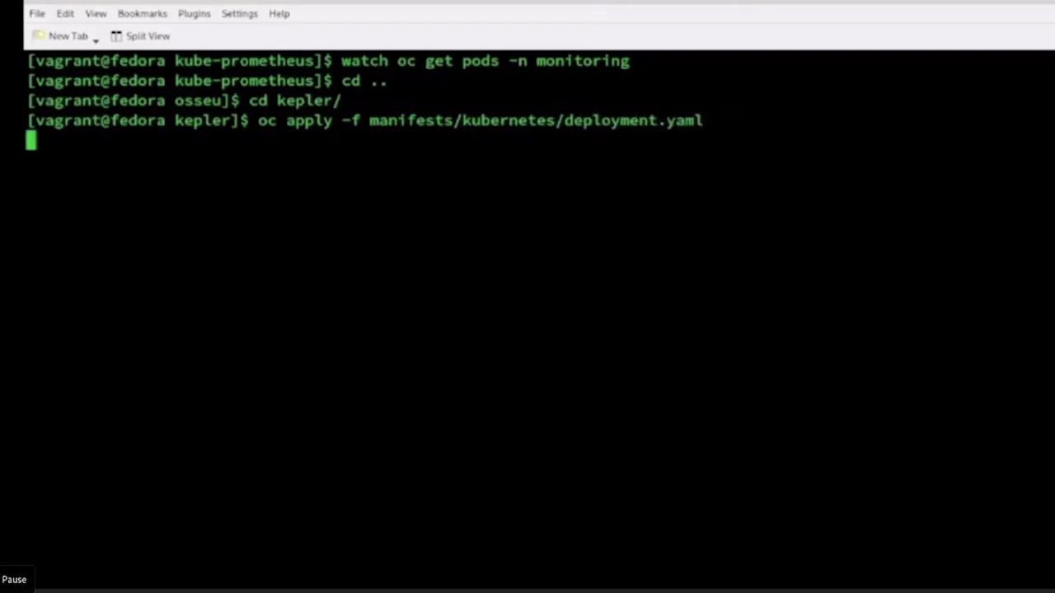
pyautogui.press('Return')
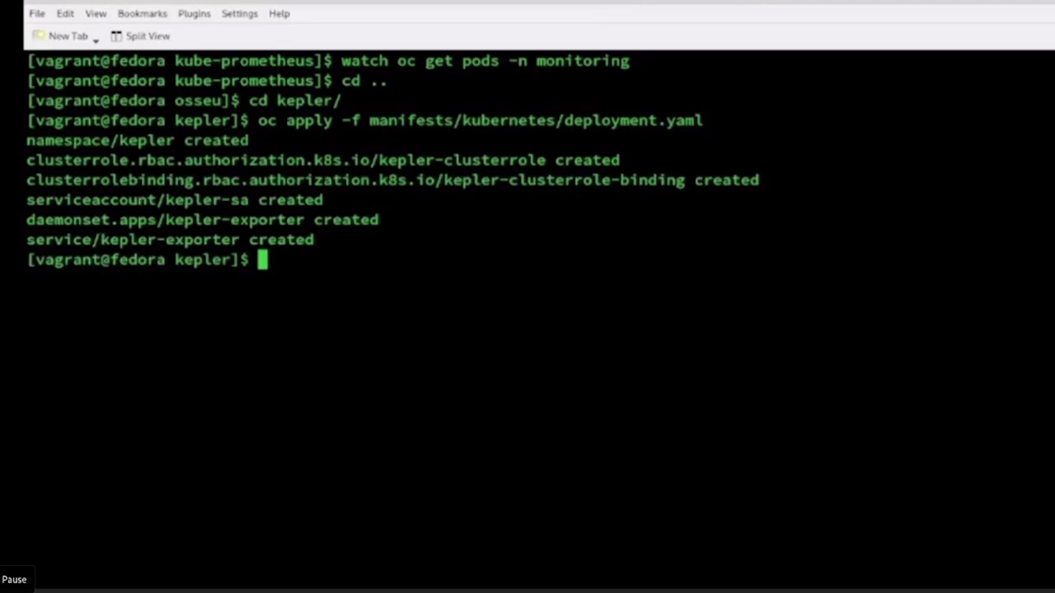
pyautogui.moveTo(51, 223)
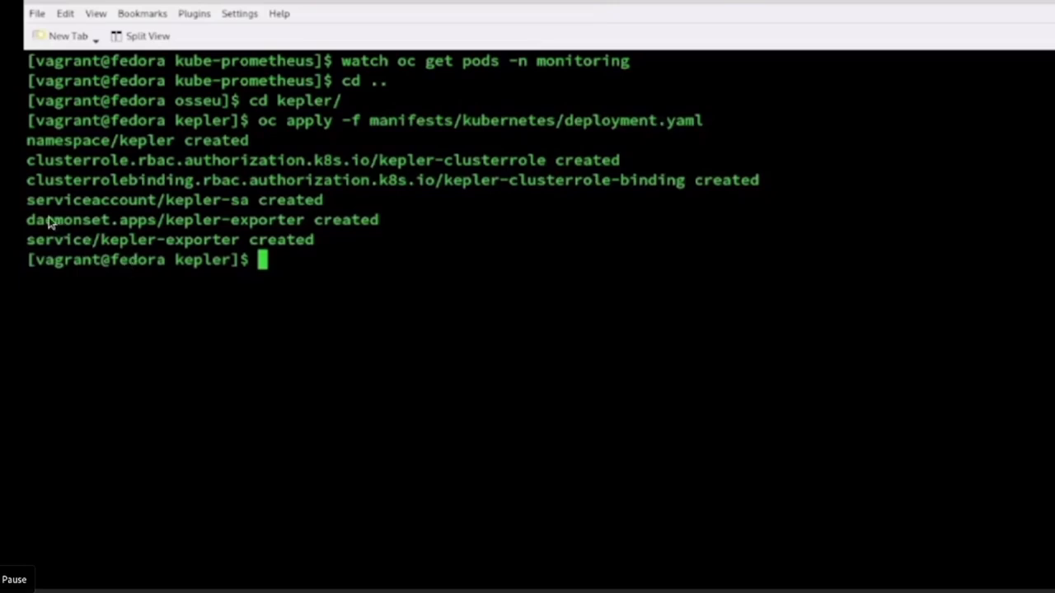
pyautogui.moveTo(97, 223)
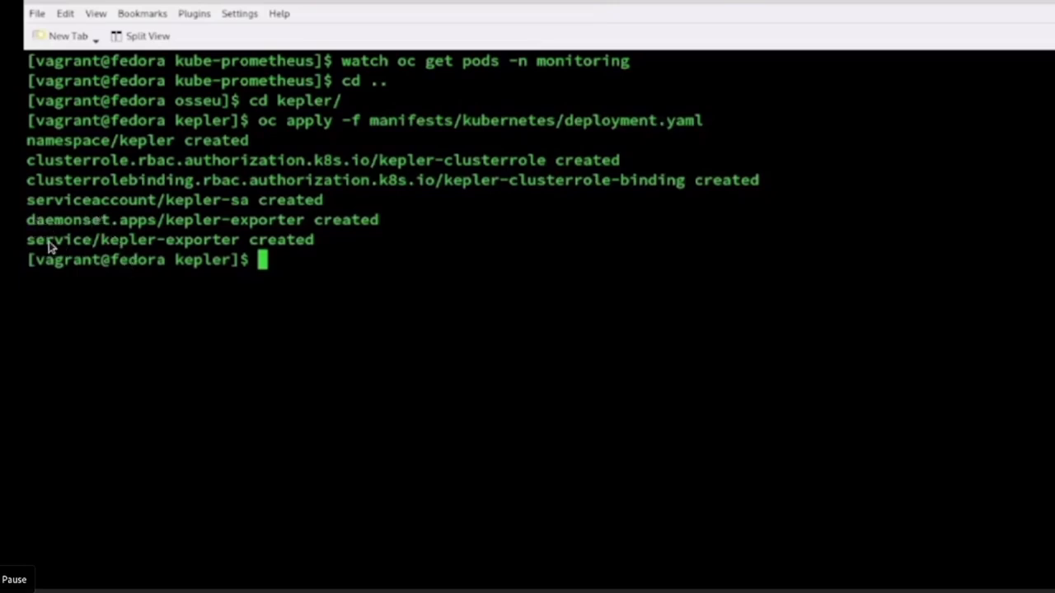
pyautogui.moveTo(107, 249)
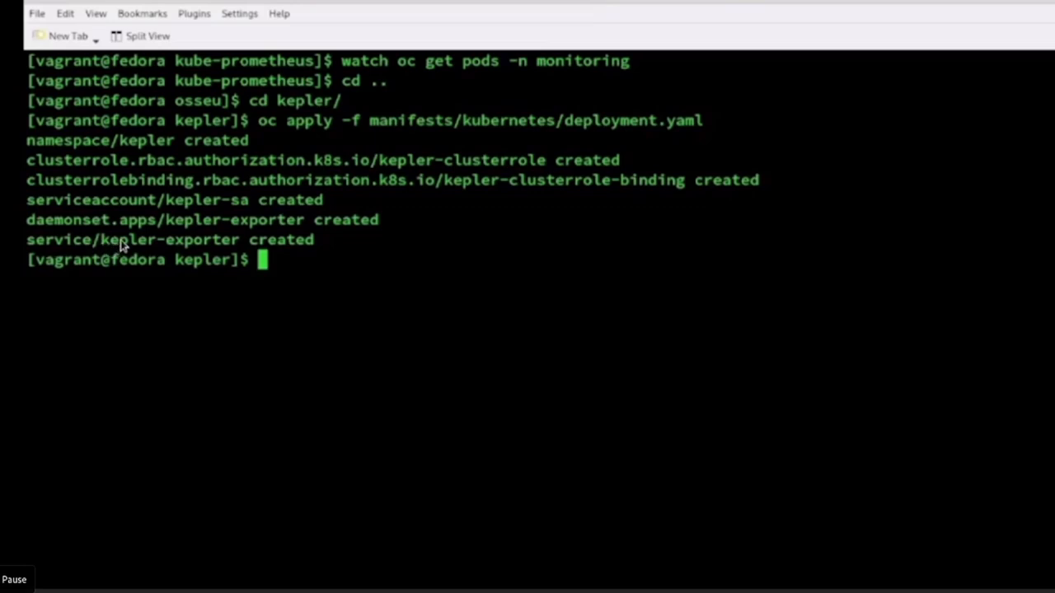
pyautogui.moveTo(146, 222)
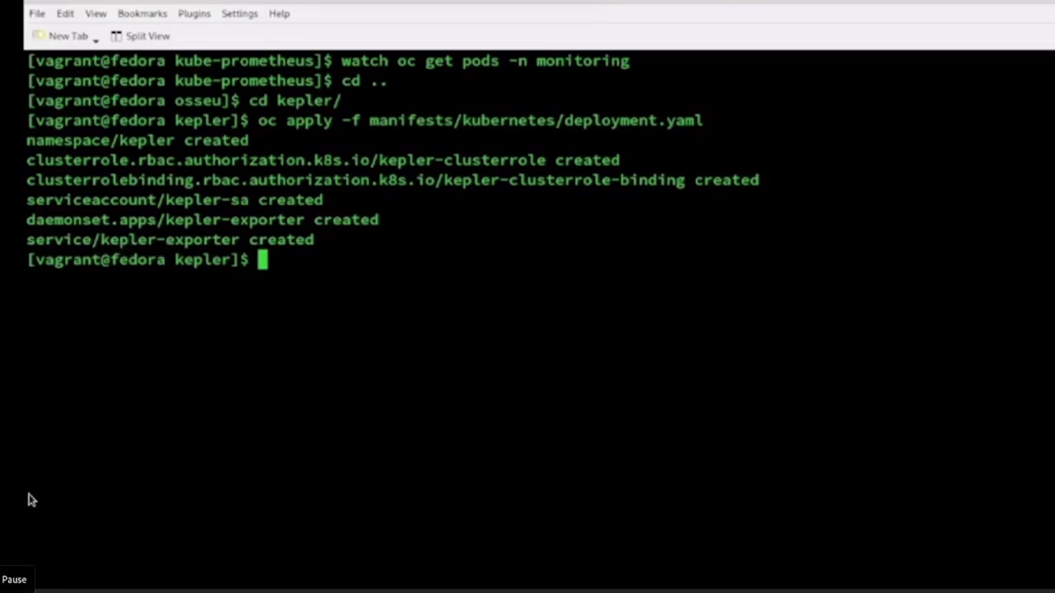
pyautogui.moveTo(53, 173)
pyautogui.write('oc get svc')
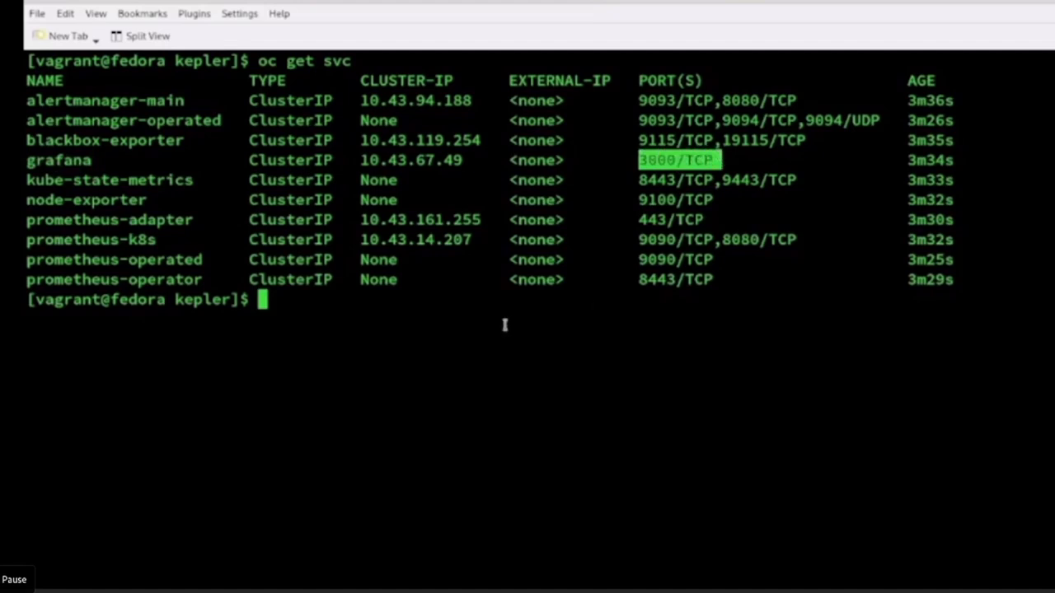
# Forward the grafana service to local port 3000 with 'oc port-forward svc/grafana 3000:3000'
pyautogui.write('oc port-forward svc/grafana 3000:3000')
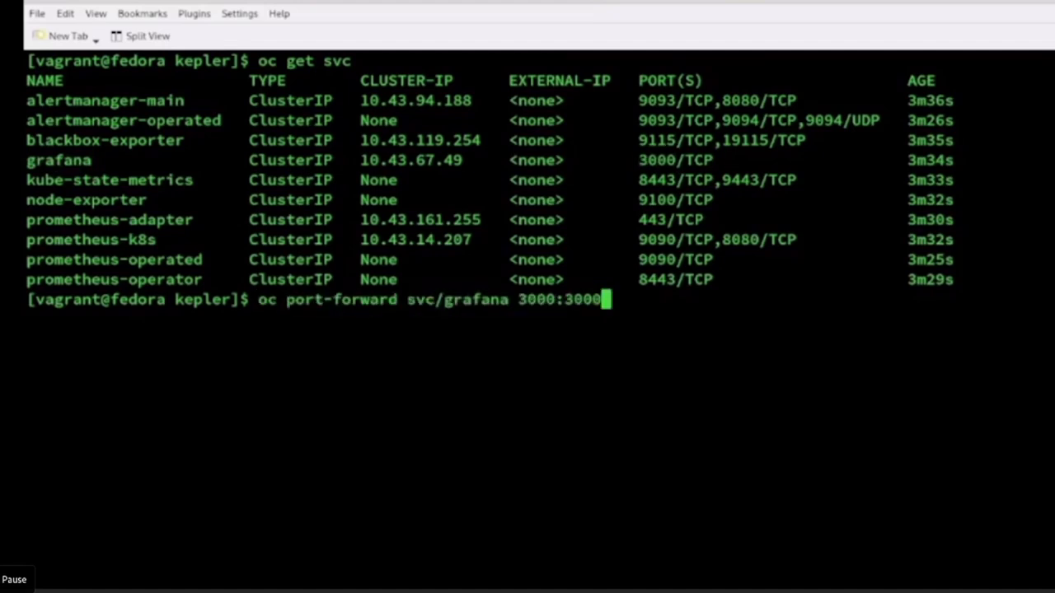
pyautogui.press('Return')
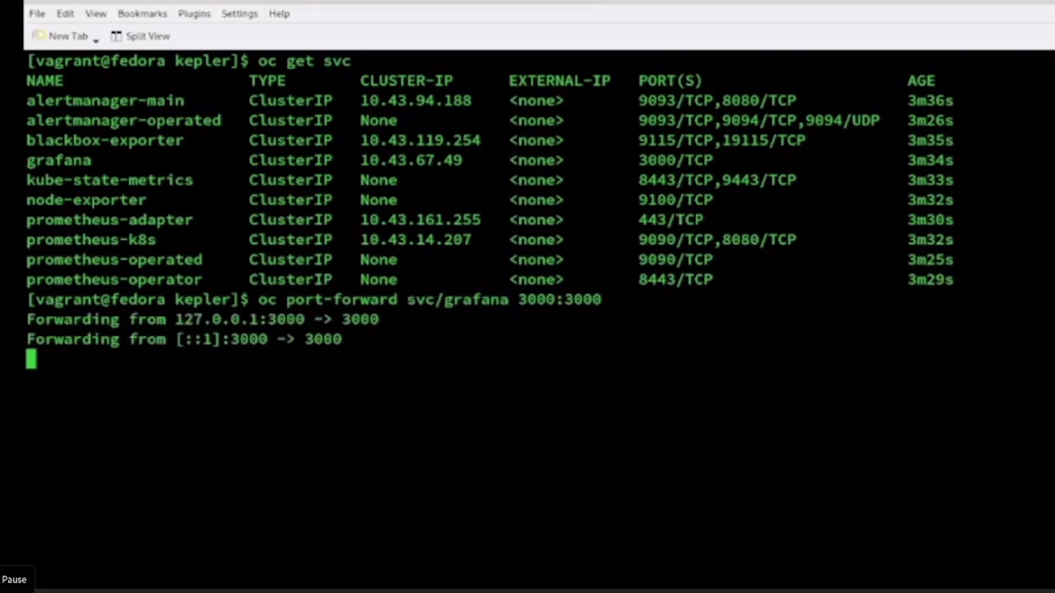
pyautogui.moveTo(685, 359)
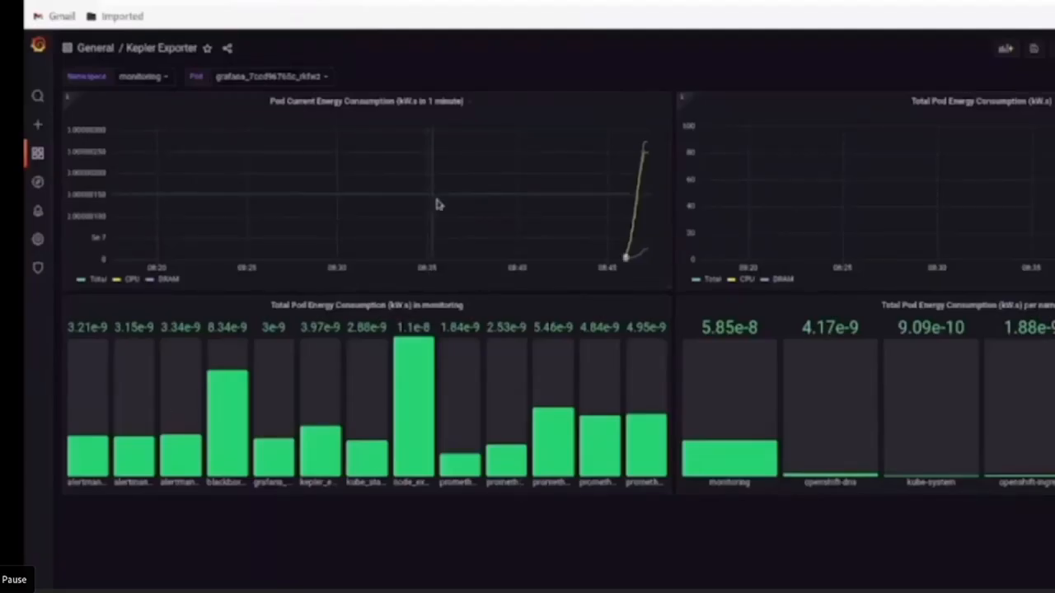
pyautogui.moveTo(303, 394)
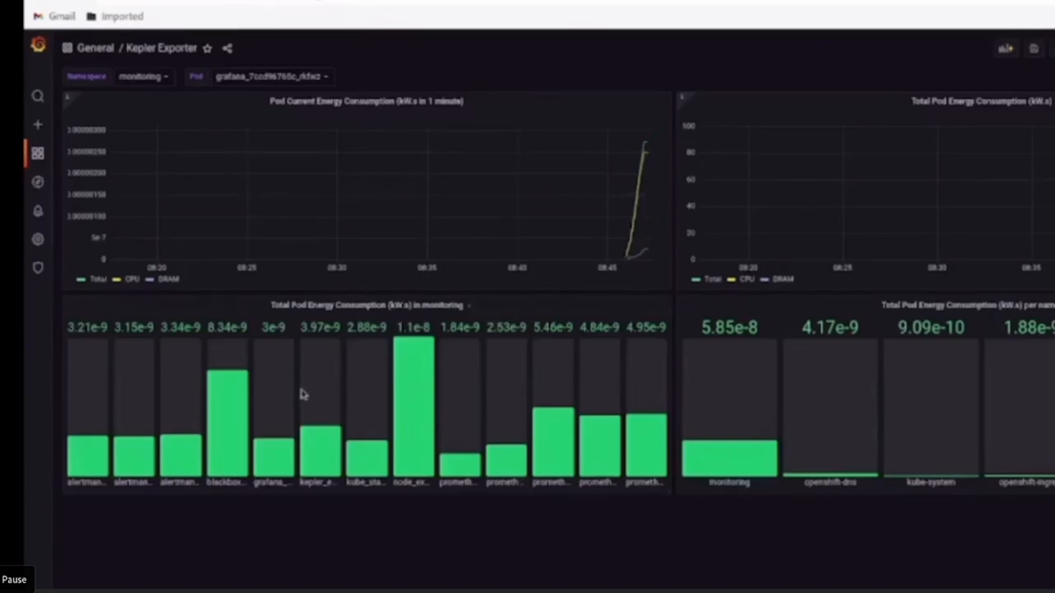
pyautogui.moveTo(198, 121)
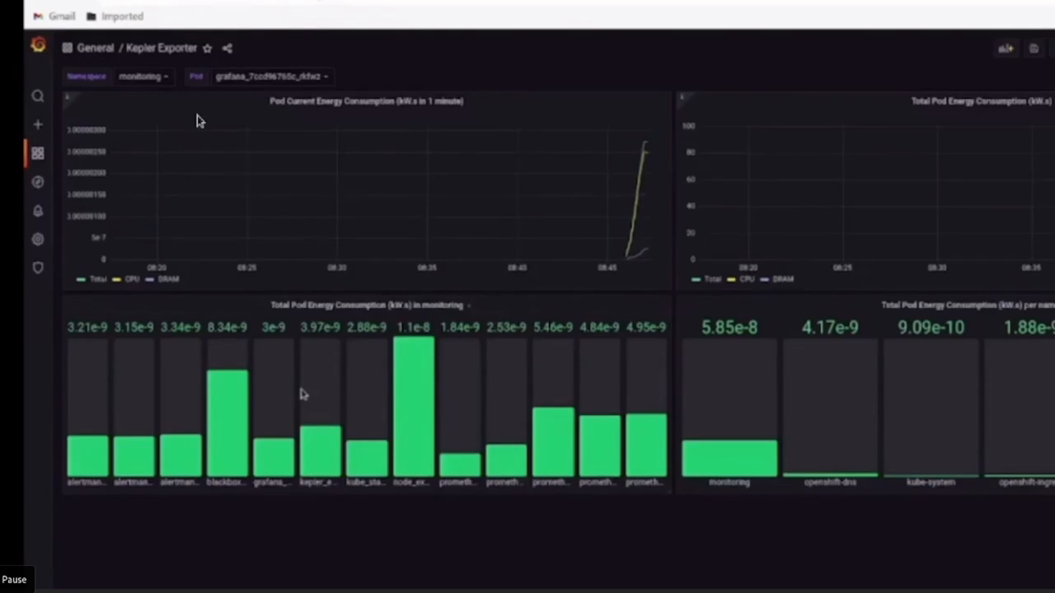
pyautogui.moveTo(151, 87)
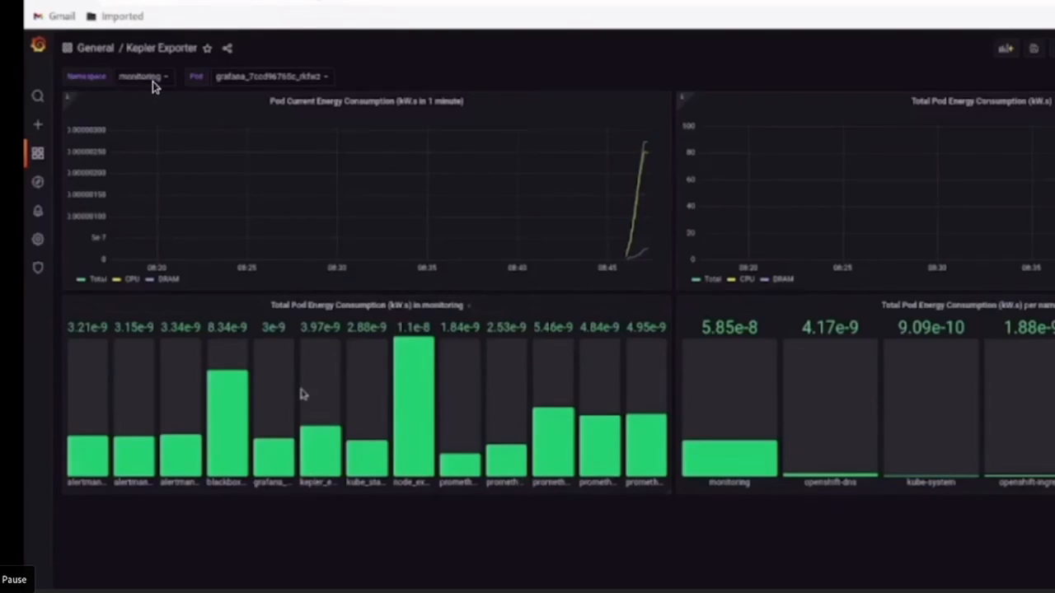
pyautogui.moveTo(255, 85)
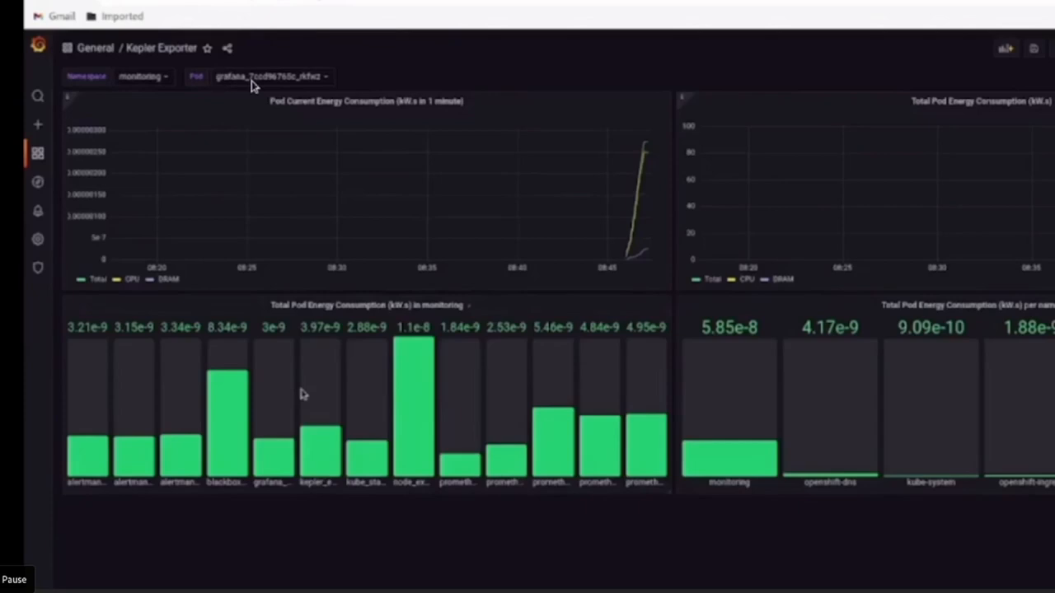
pyautogui.moveTo(394, 218)
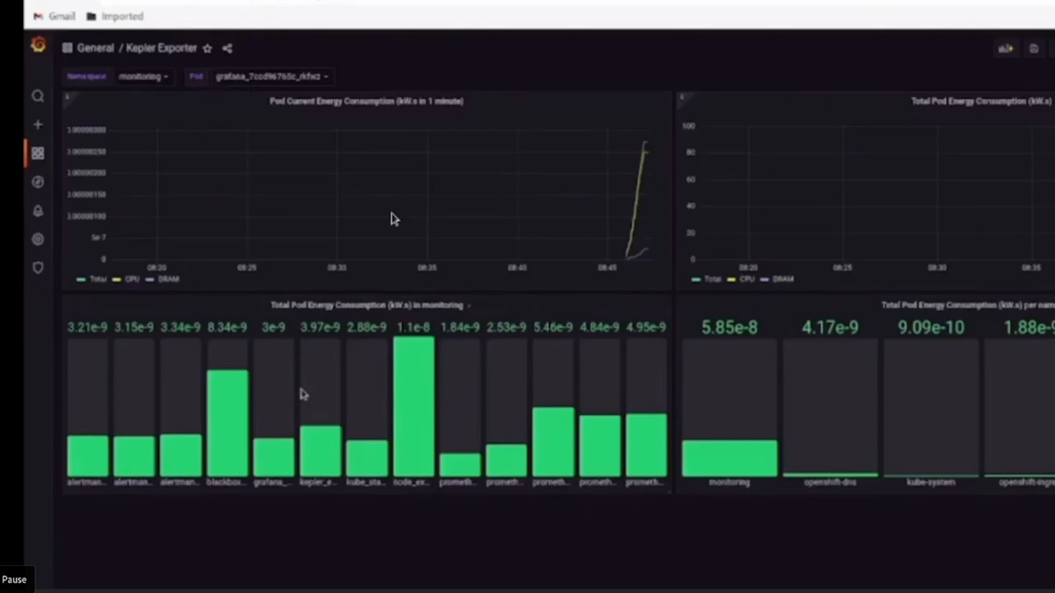
pyautogui.moveTo(366, 180)
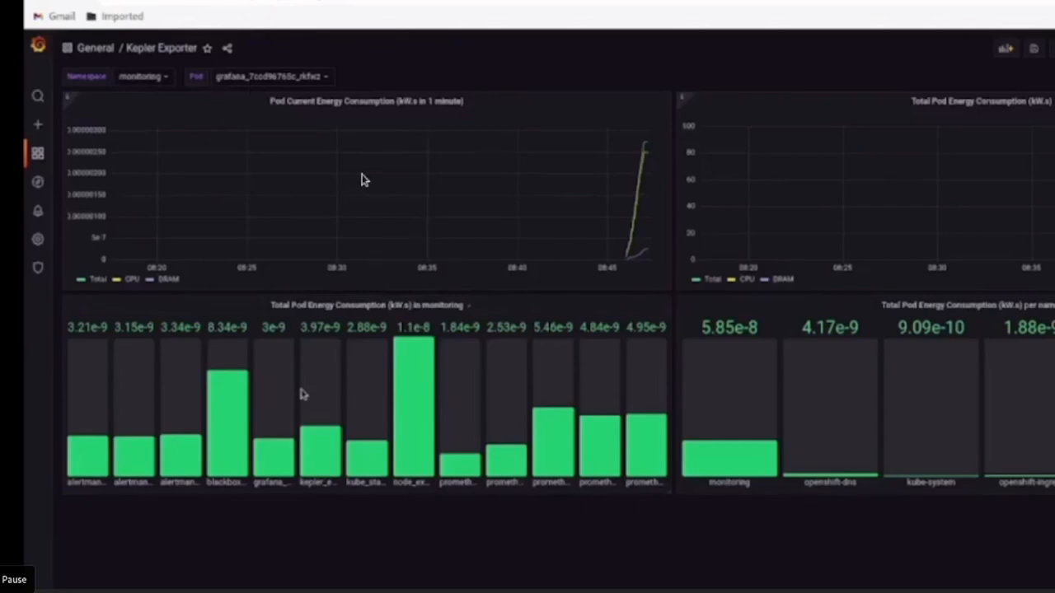
pyautogui.moveTo(623, 267)
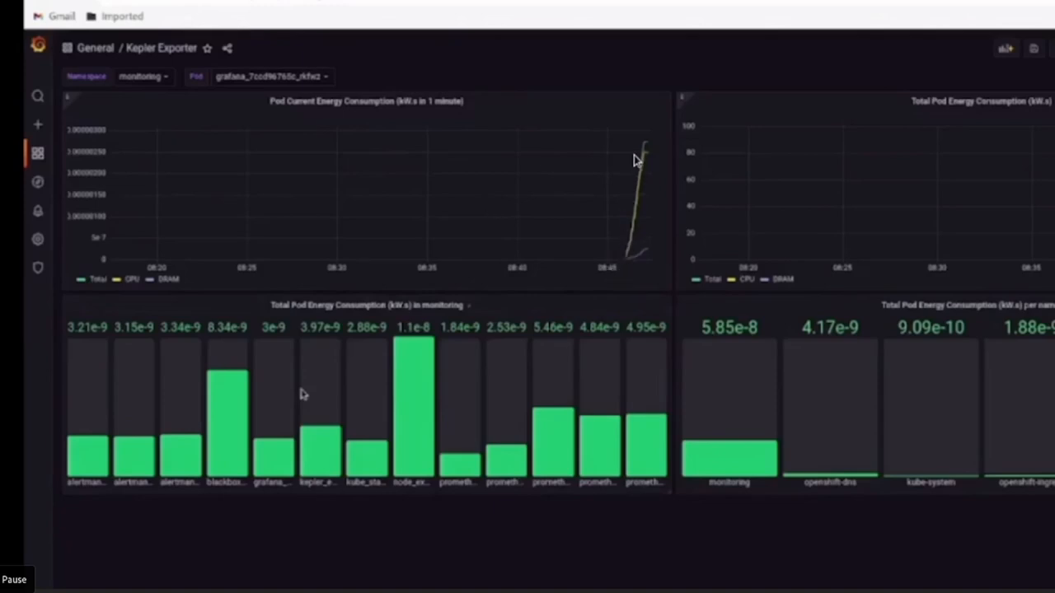
pyautogui.moveTo(402, 300)
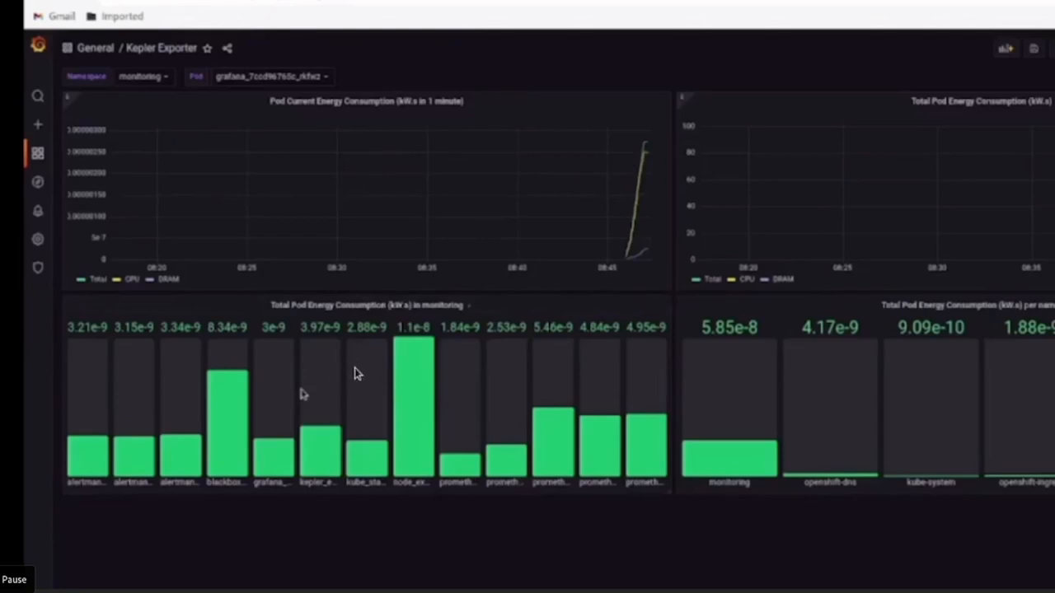
pyautogui.moveTo(184, 405)
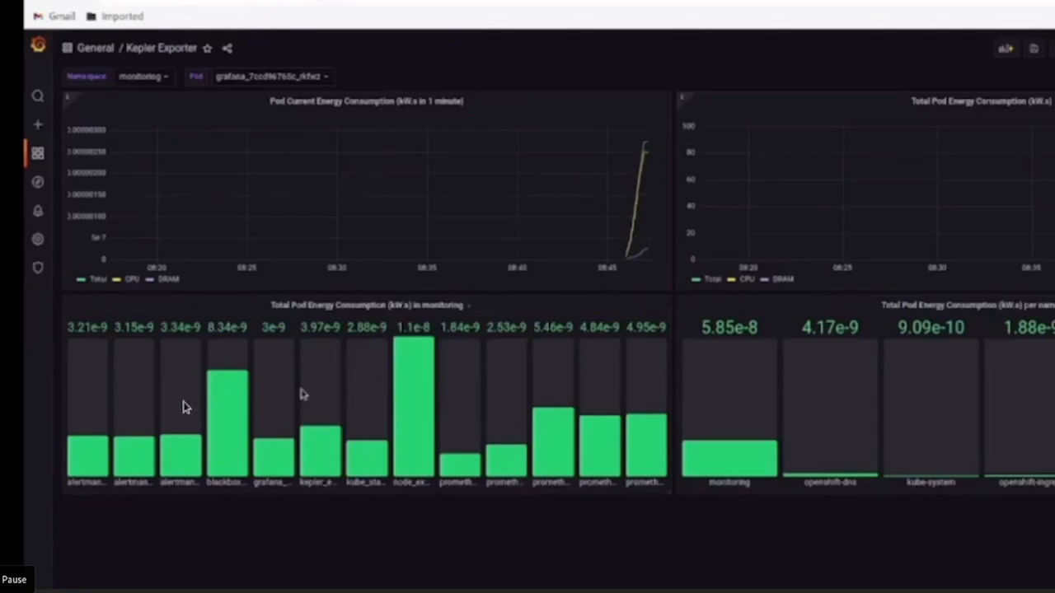
pyautogui.moveTo(460, 356)
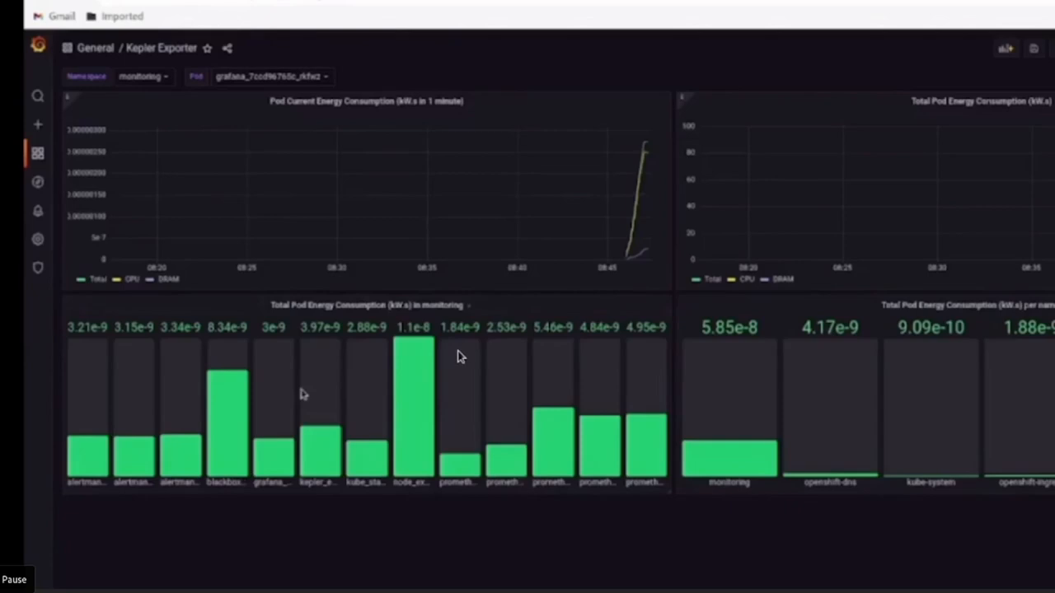
pyautogui.moveTo(643, 445)
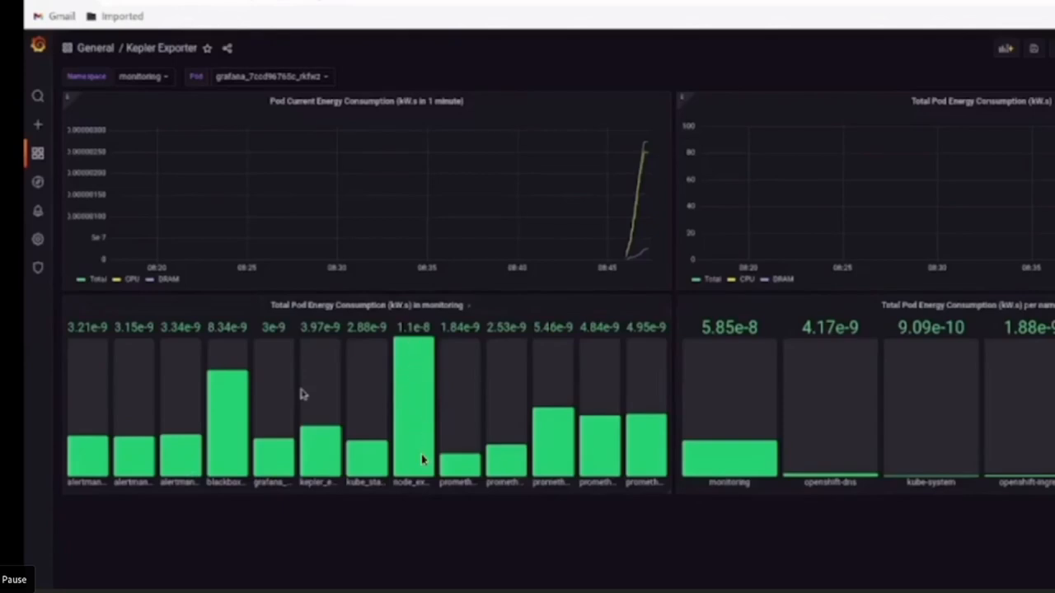
pyautogui.moveTo(419, 425)
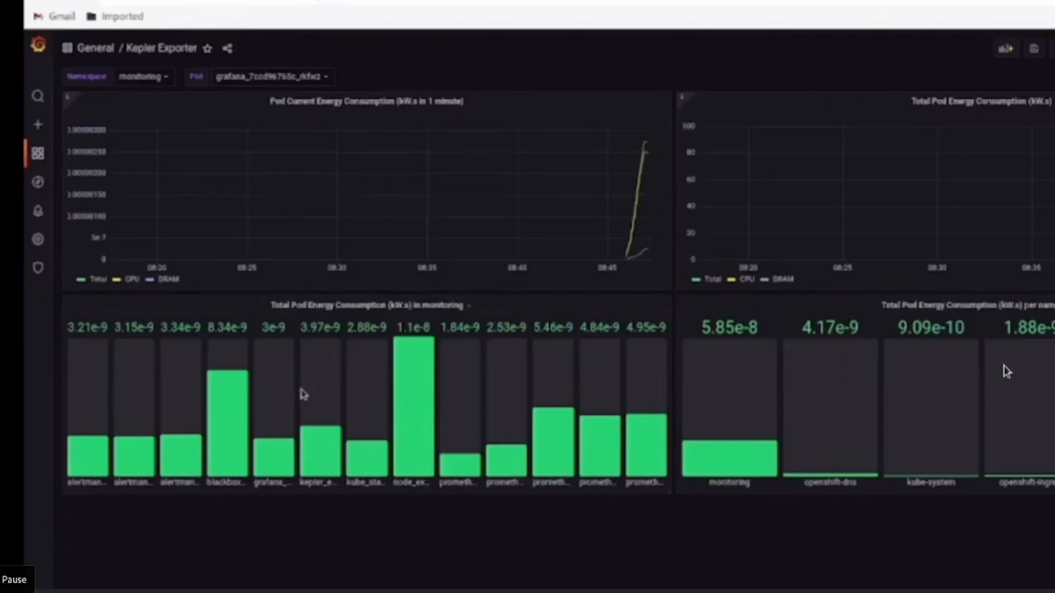
pyautogui.moveTo(745, 409)
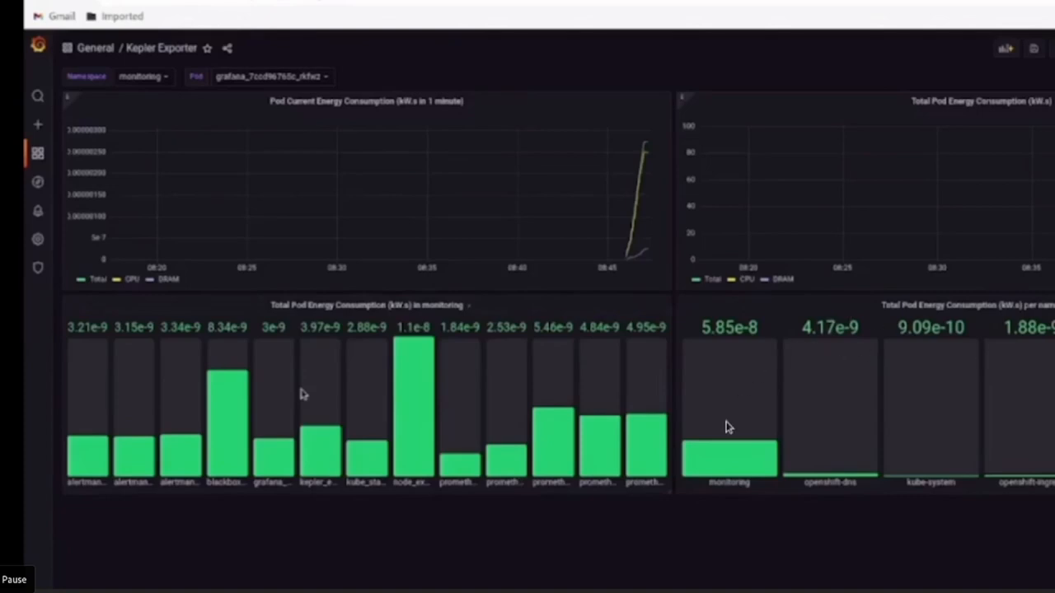
pyautogui.moveTo(733, 396)
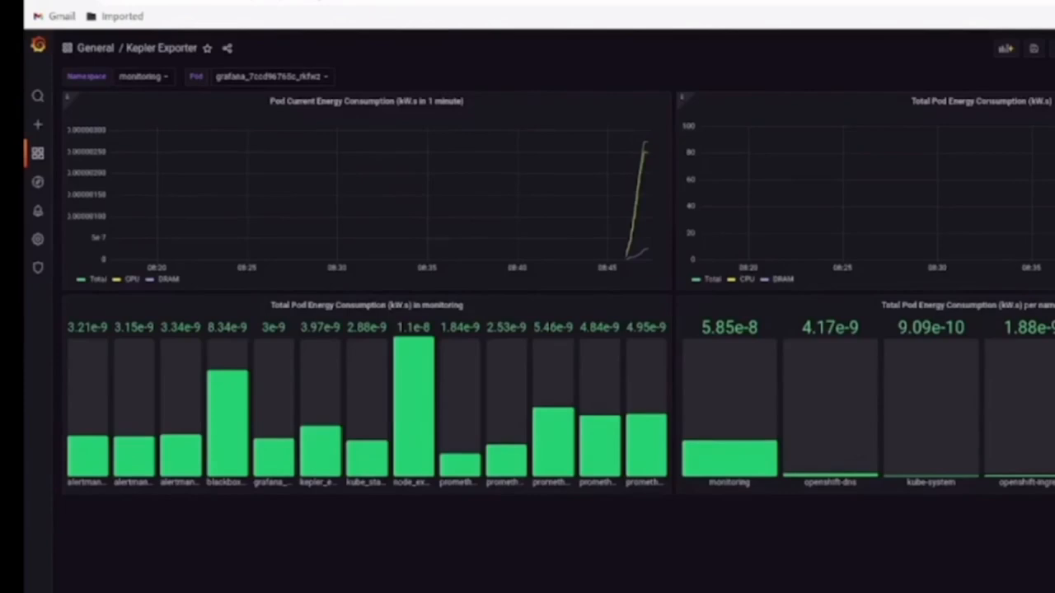
# Bring up the General / Kepler Exporter dashboard for the monitoring namespace in the browser
pyautogui.click(142, 76)
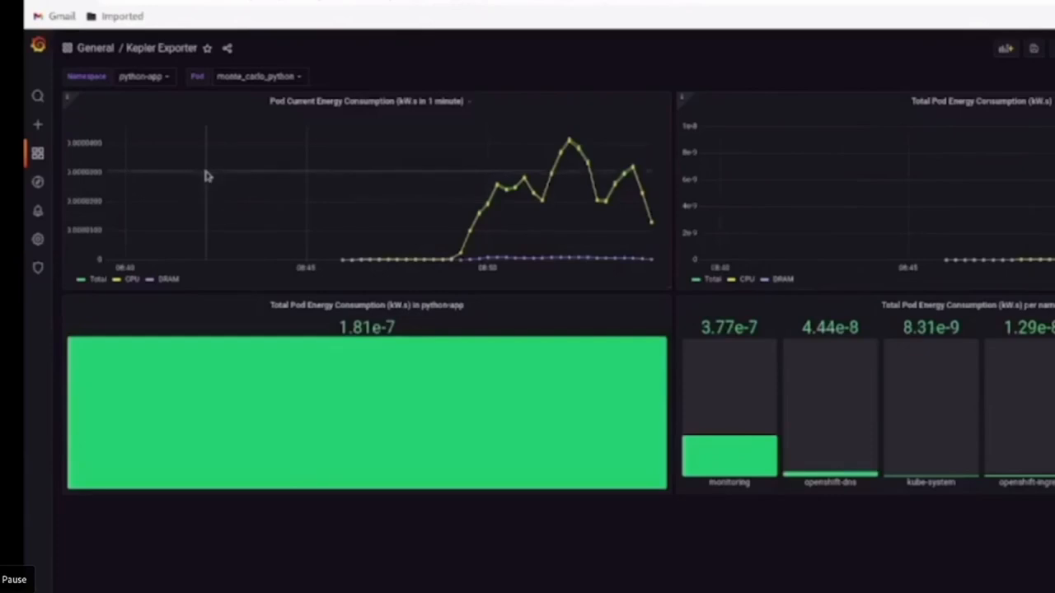
pyautogui.moveTo(39, 525)
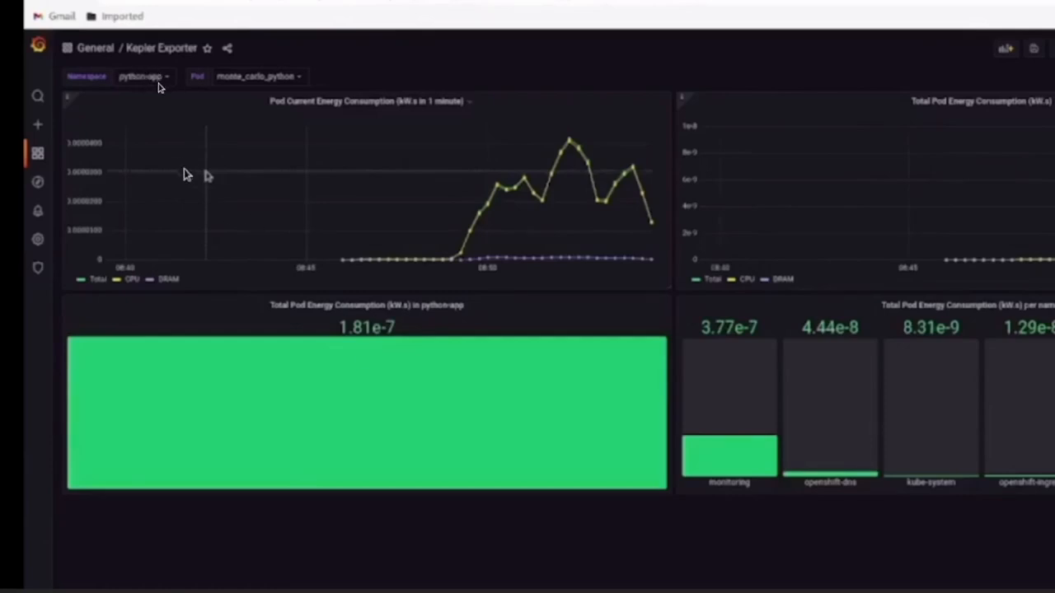
pyautogui.moveTo(89, 217)
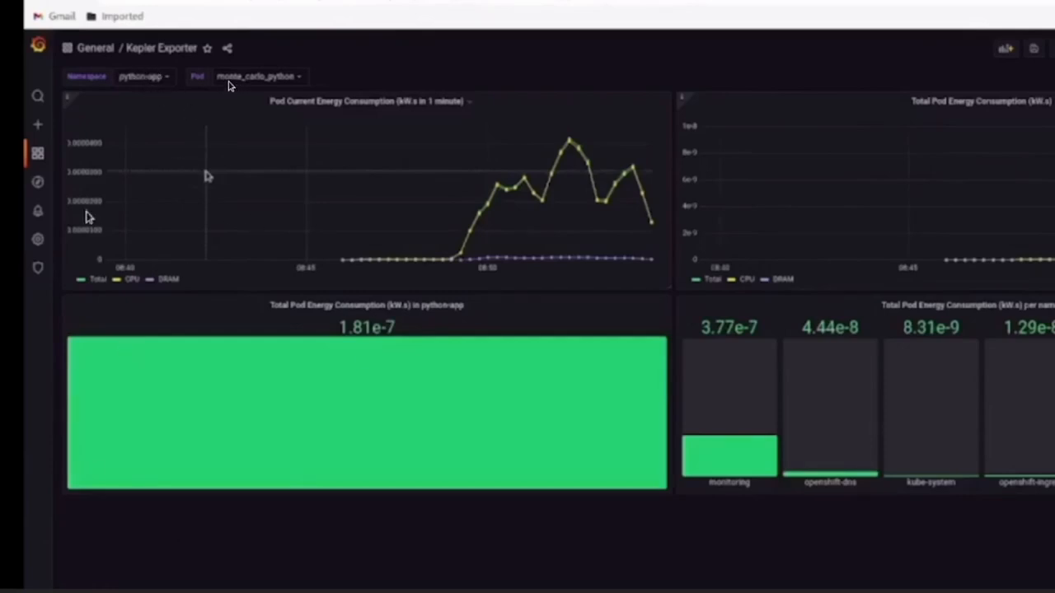
pyautogui.moveTo(109, 412)
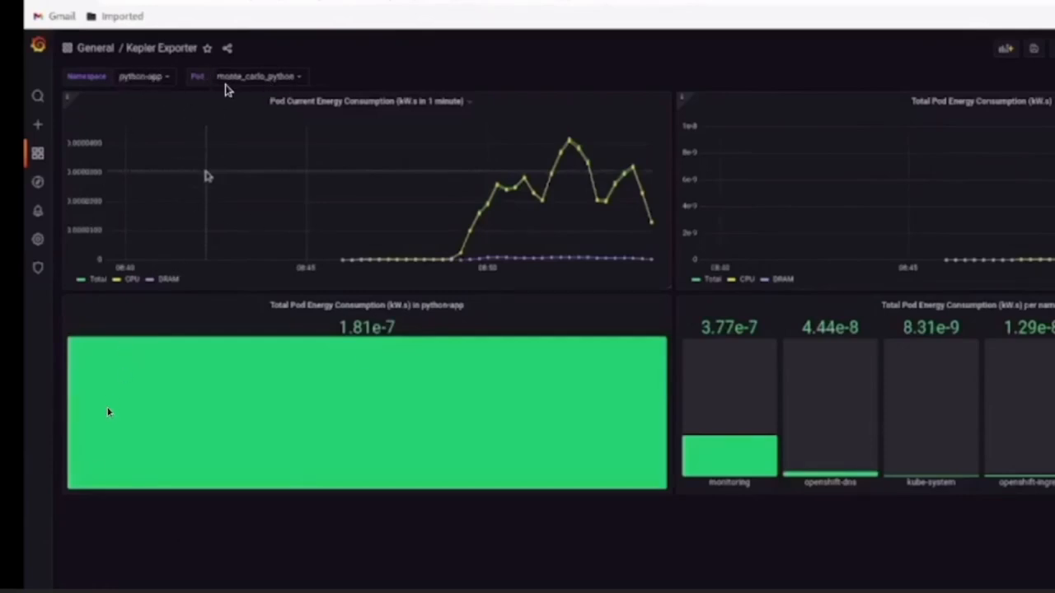
pyautogui.moveTo(412, 221)
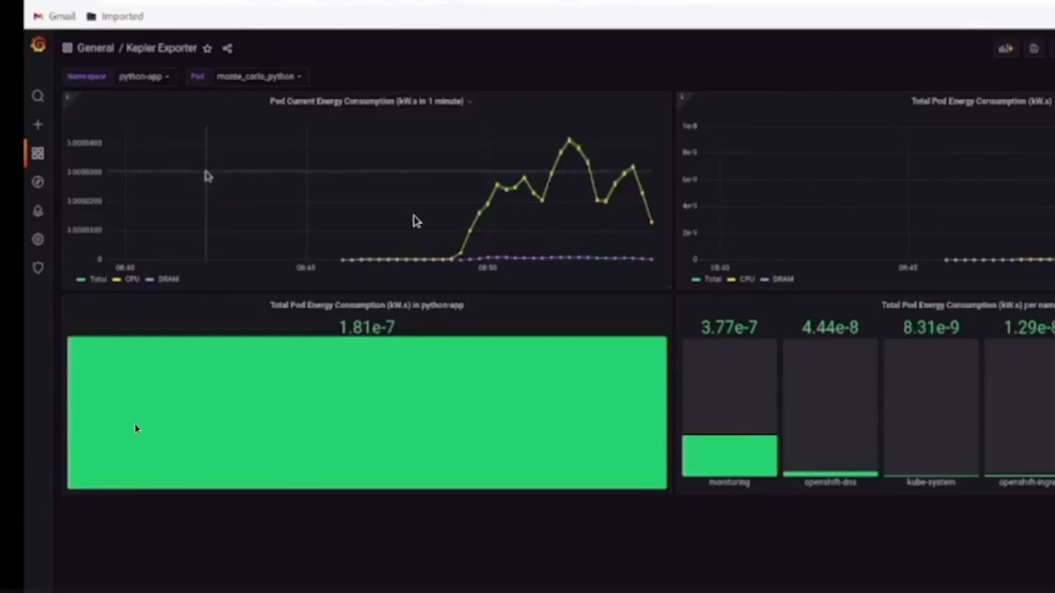
pyautogui.moveTo(455, 262)
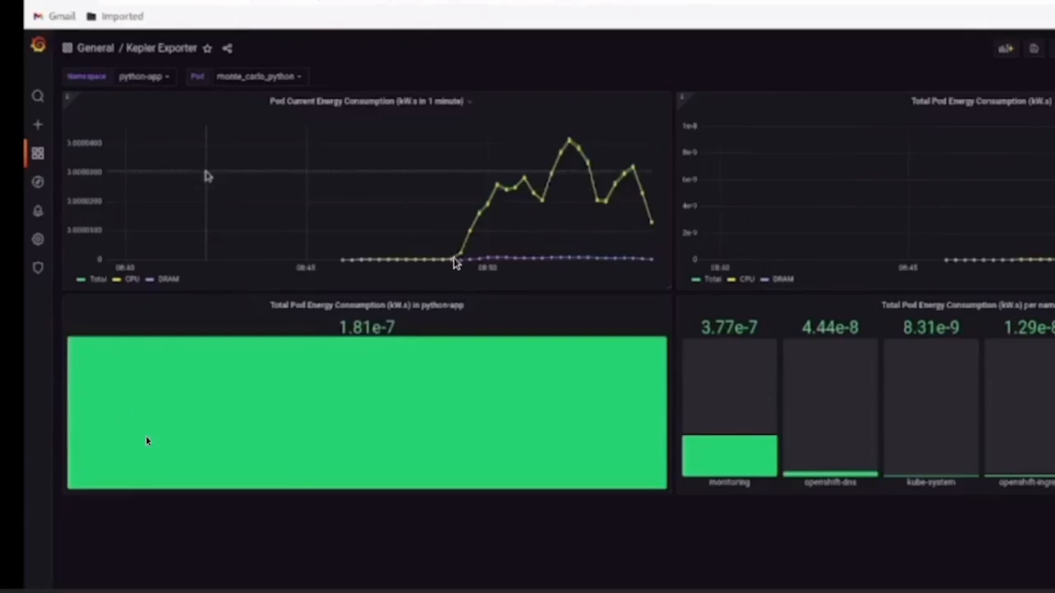
pyautogui.moveTo(455, 272)
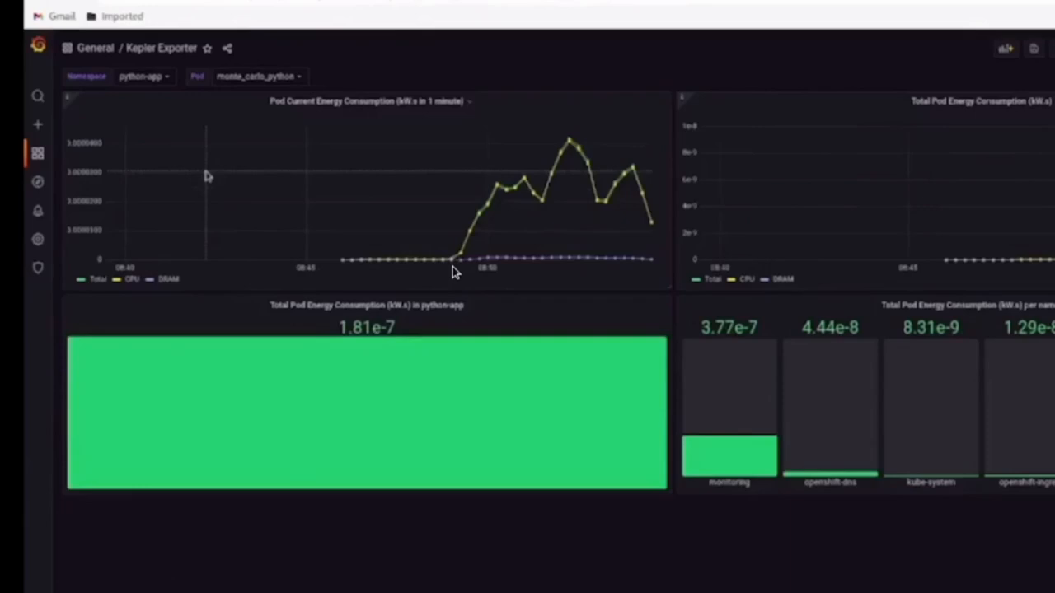
pyautogui.moveTo(458, 267)
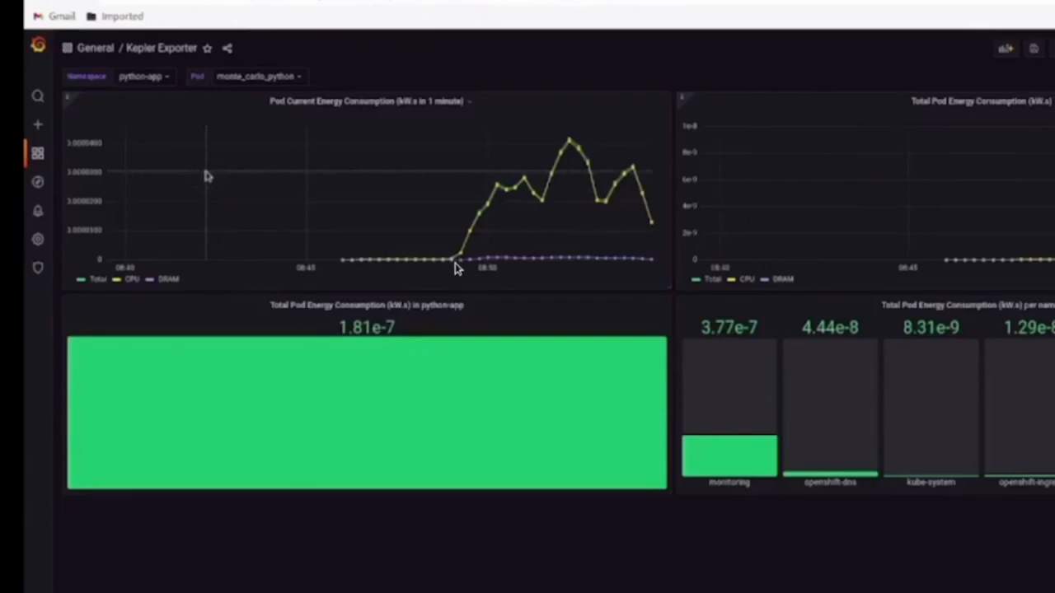
pyautogui.moveTo(564, 184)
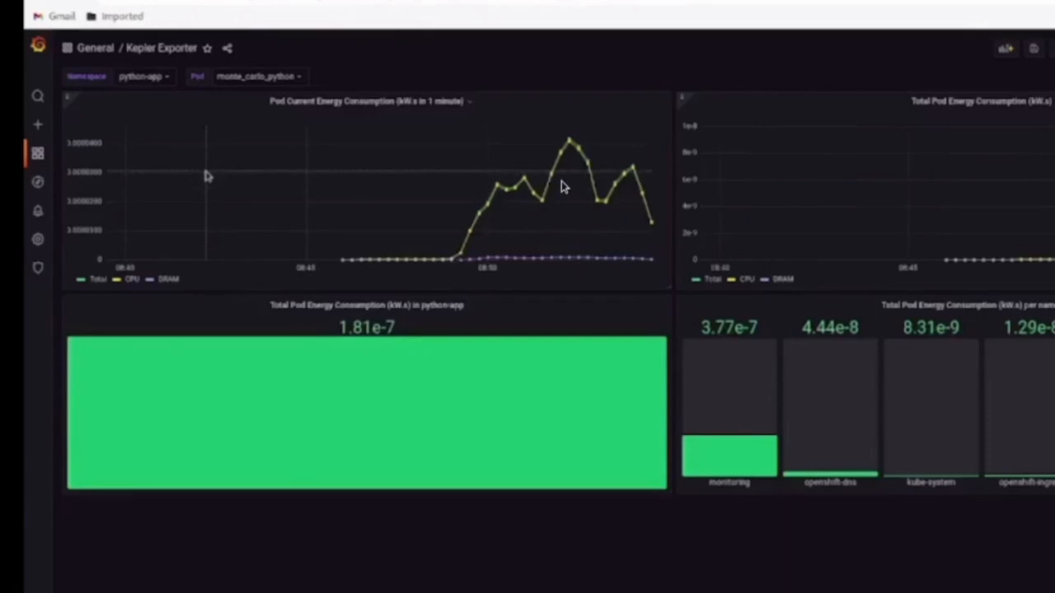
pyautogui.moveTo(482, 241)
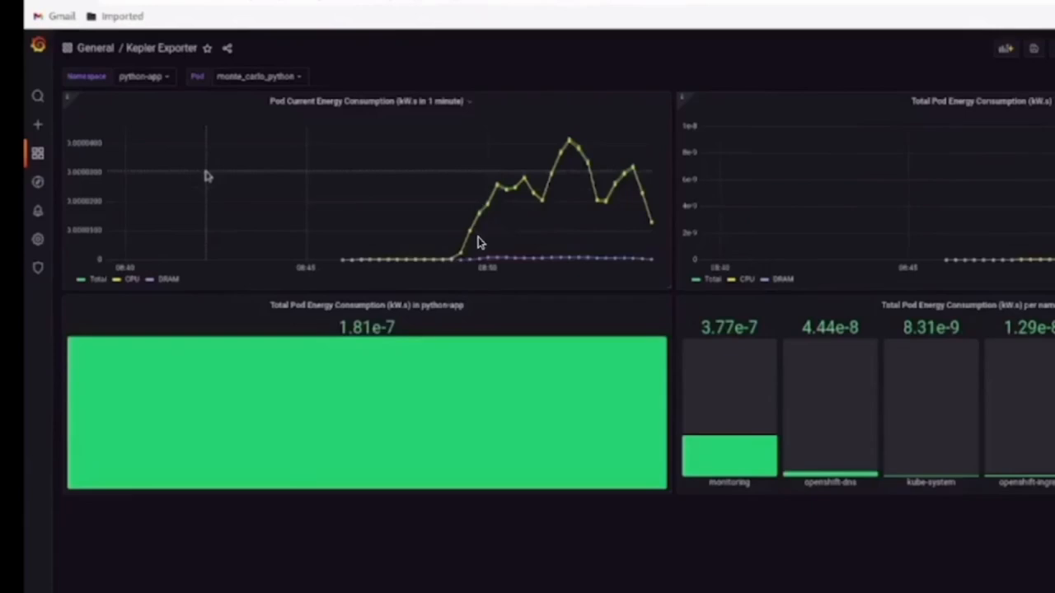
pyautogui.moveTo(458, 257)
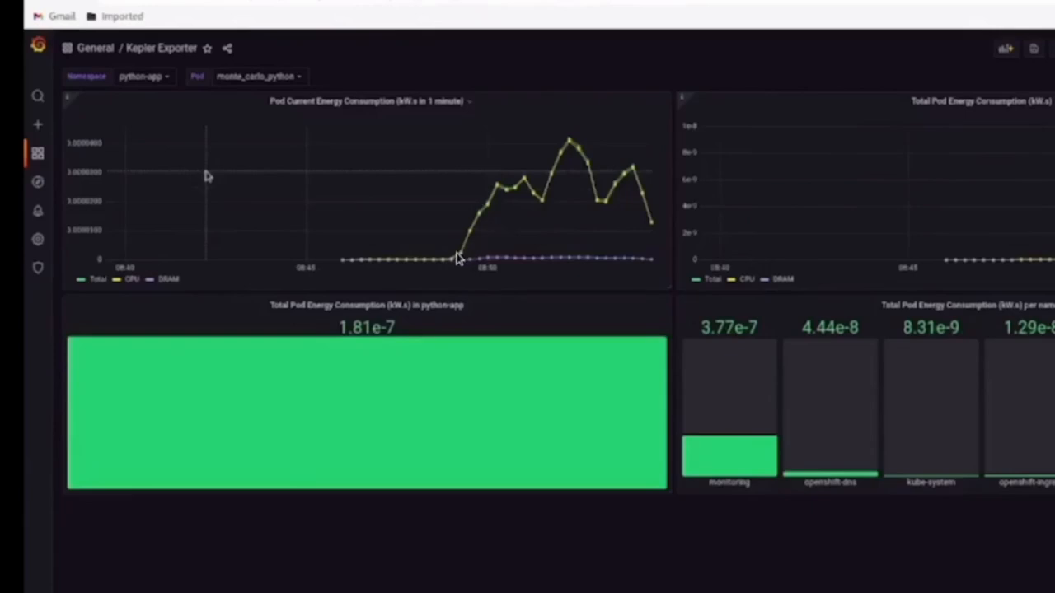
pyautogui.moveTo(476, 208)
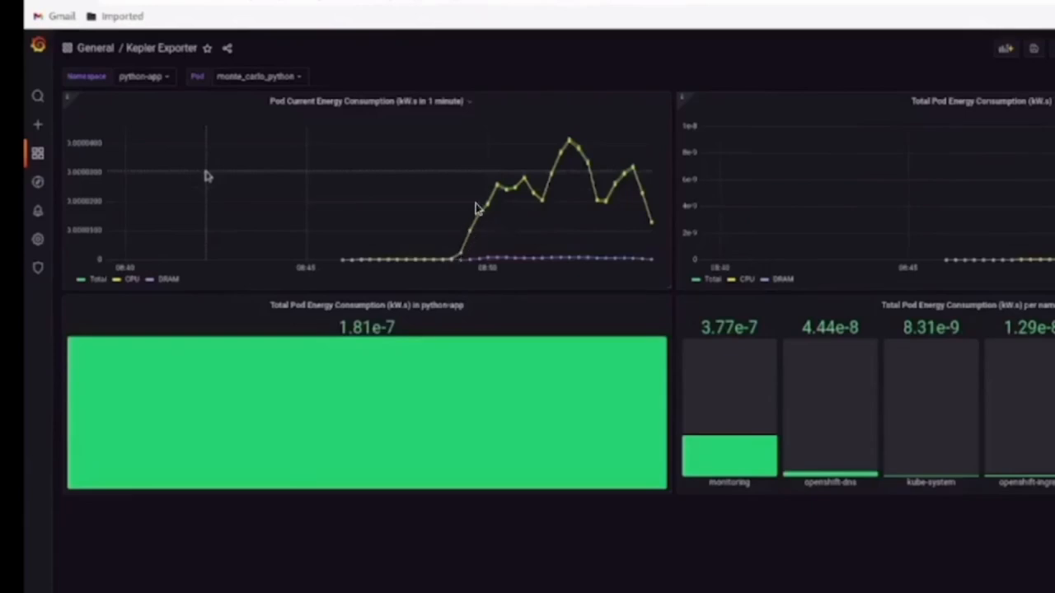
pyautogui.moveTo(451, 255)
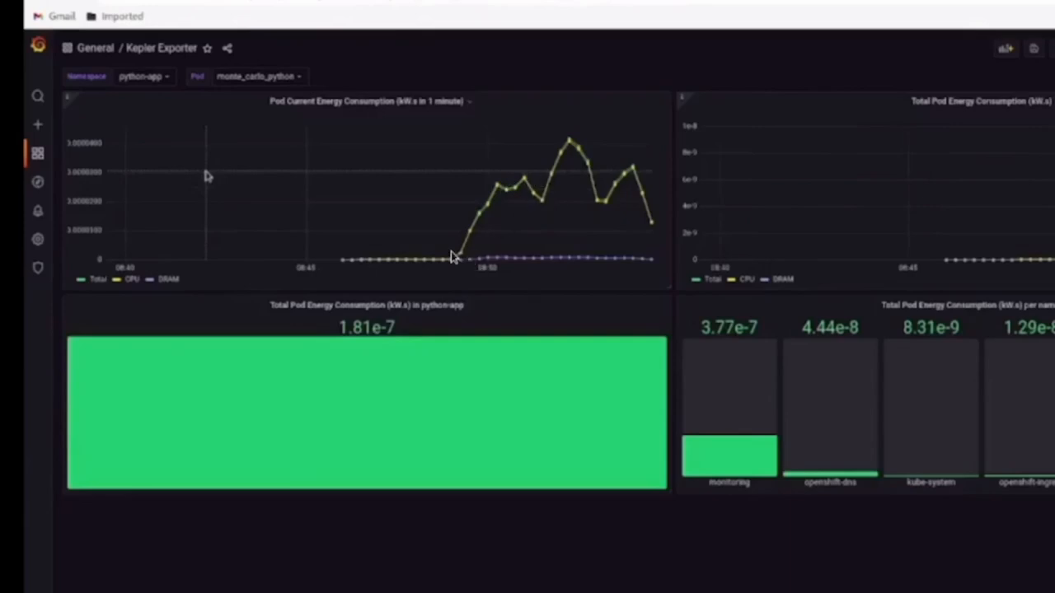
pyautogui.moveTo(463, 260)
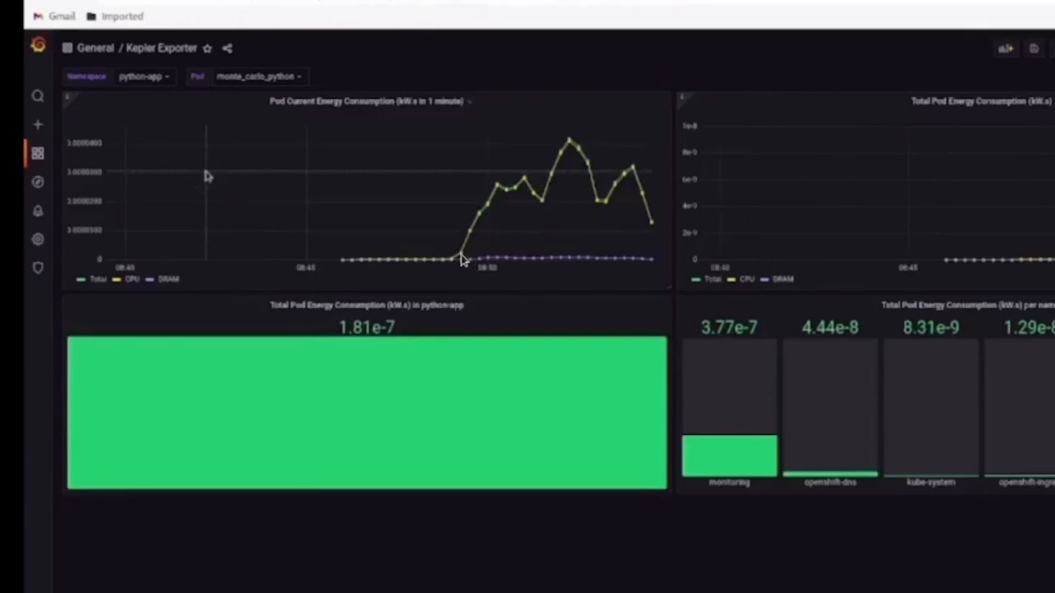
pyautogui.moveTo(484, 262)
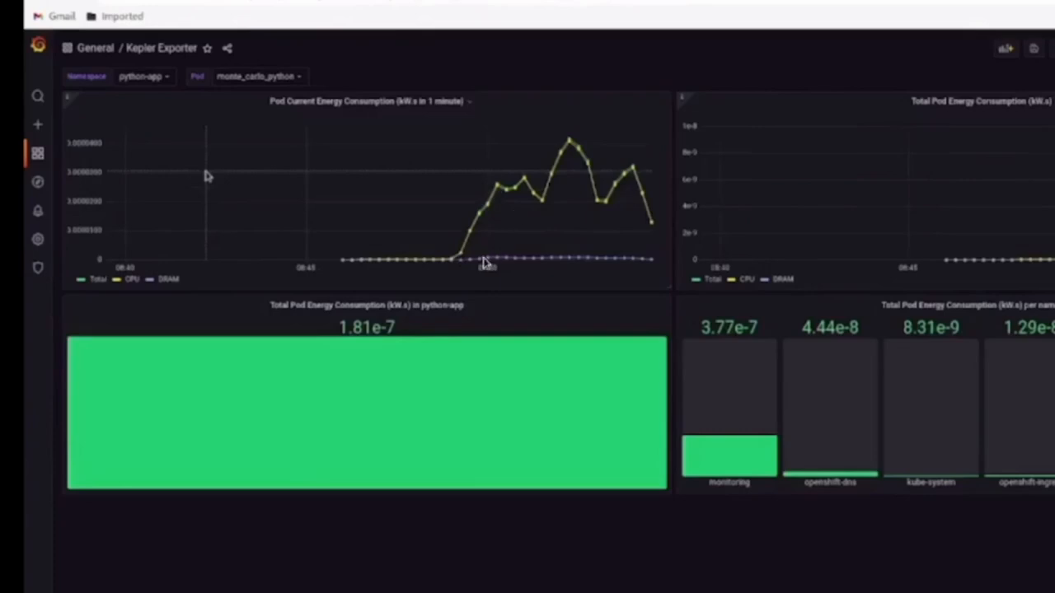
pyautogui.moveTo(476, 221)
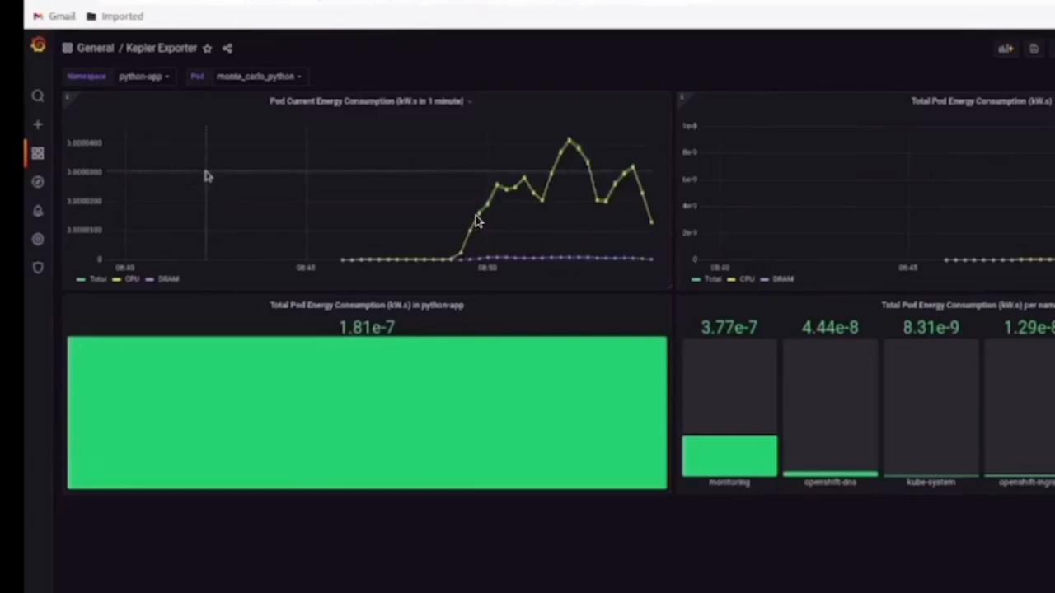
pyautogui.moveTo(519, 272)
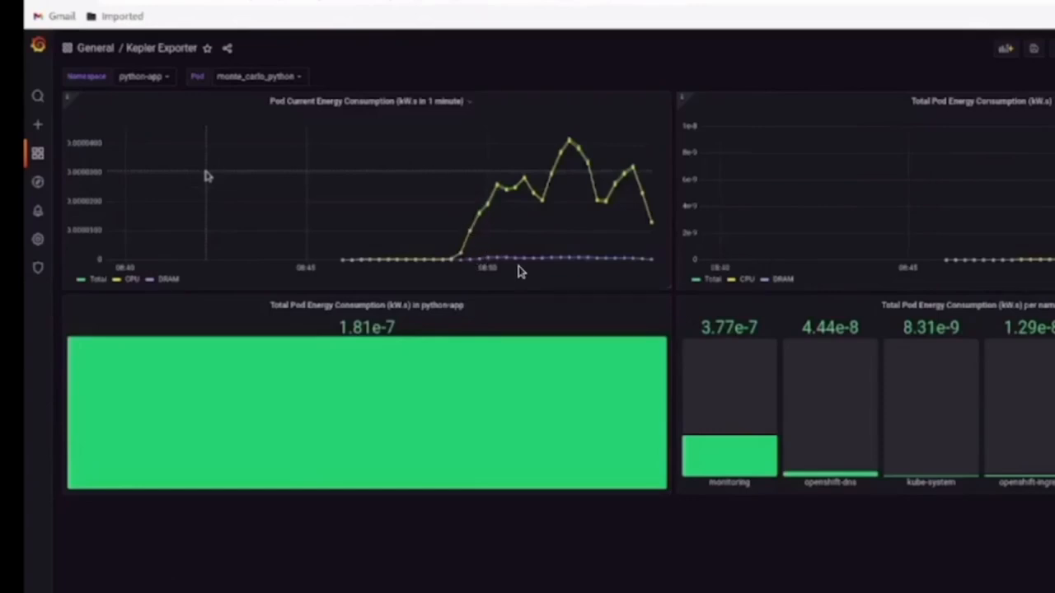
pyautogui.moveTo(580, 264)
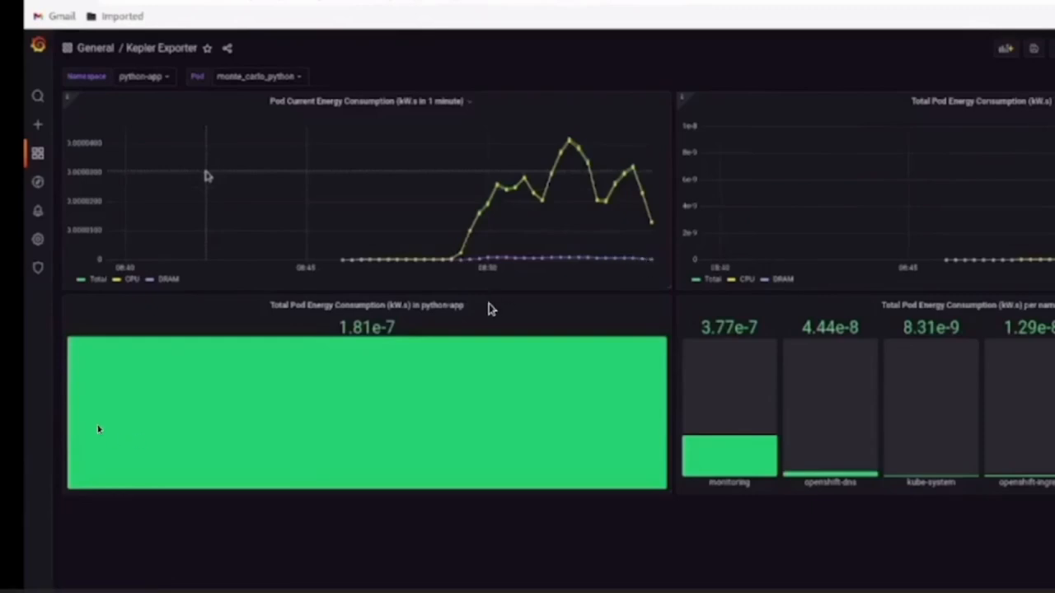
pyautogui.moveTo(63, 425)
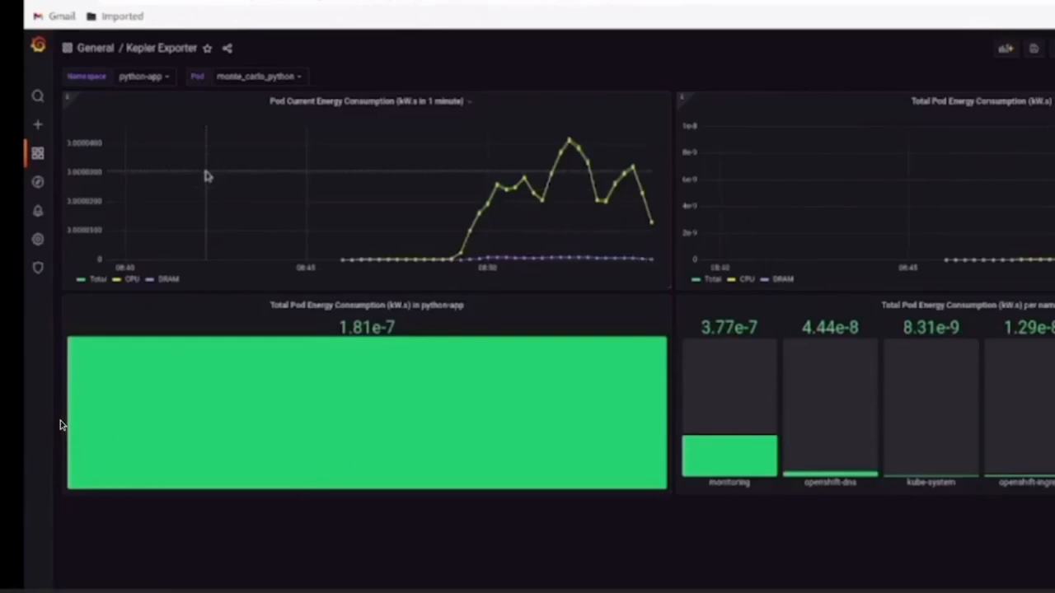
# Show the panel menu for Total Pod Energy Consumption in python-app
pyautogui.click(469, 305)
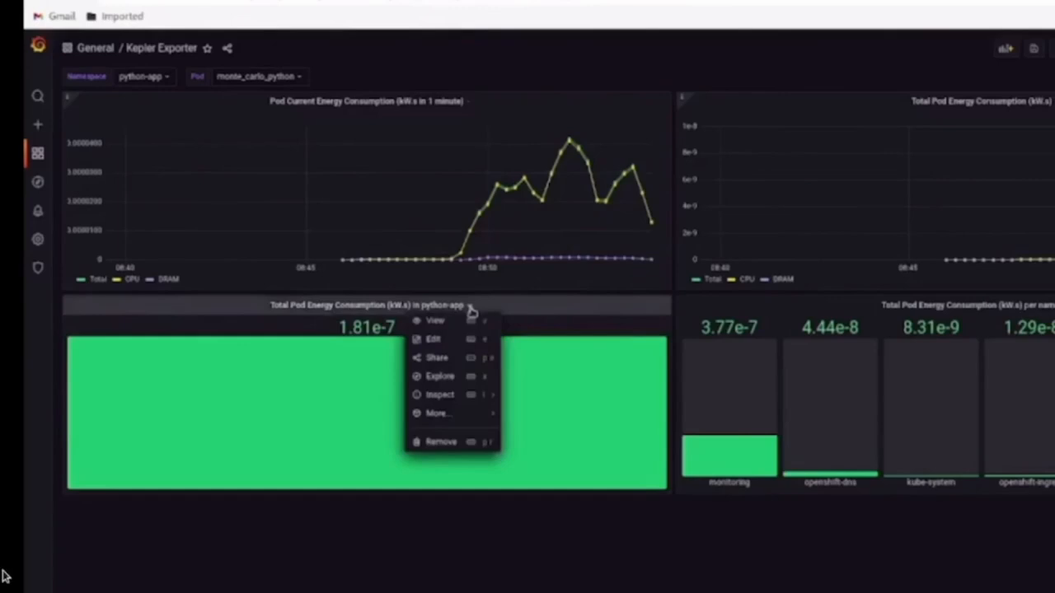
pyautogui.moveTo(472, 313)
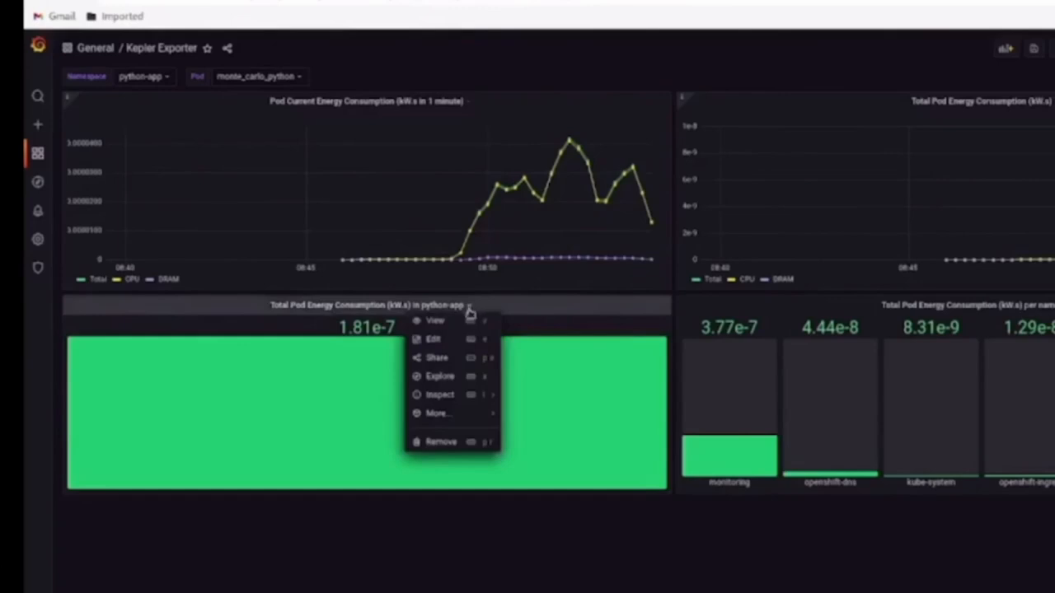
pyautogui.moveTo(441, 376)
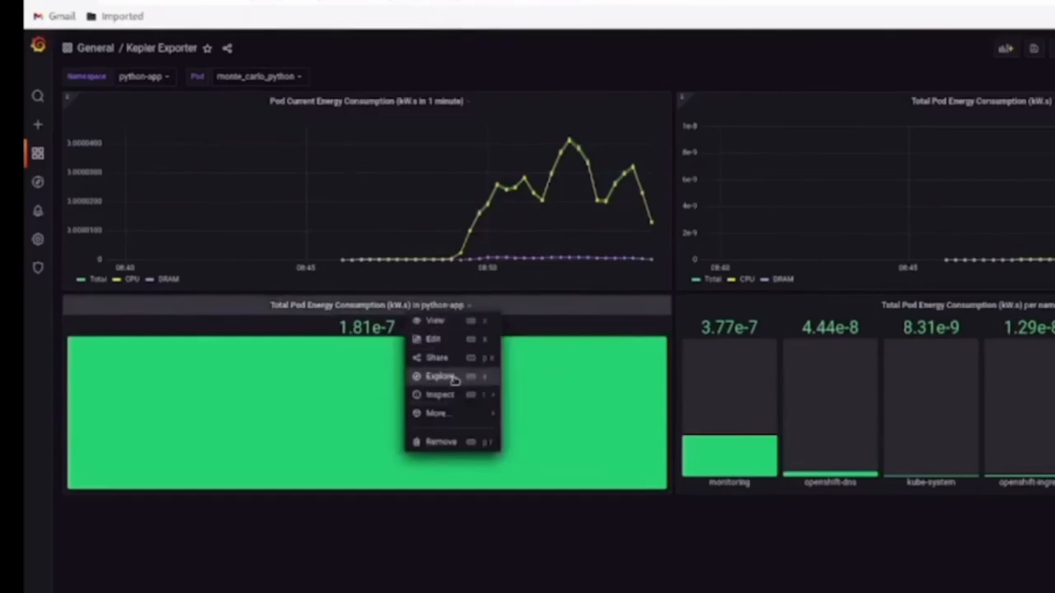
# Explore the python-app energy rate query as a Prometheus time-series graph
pyautogui.click(440, 376)
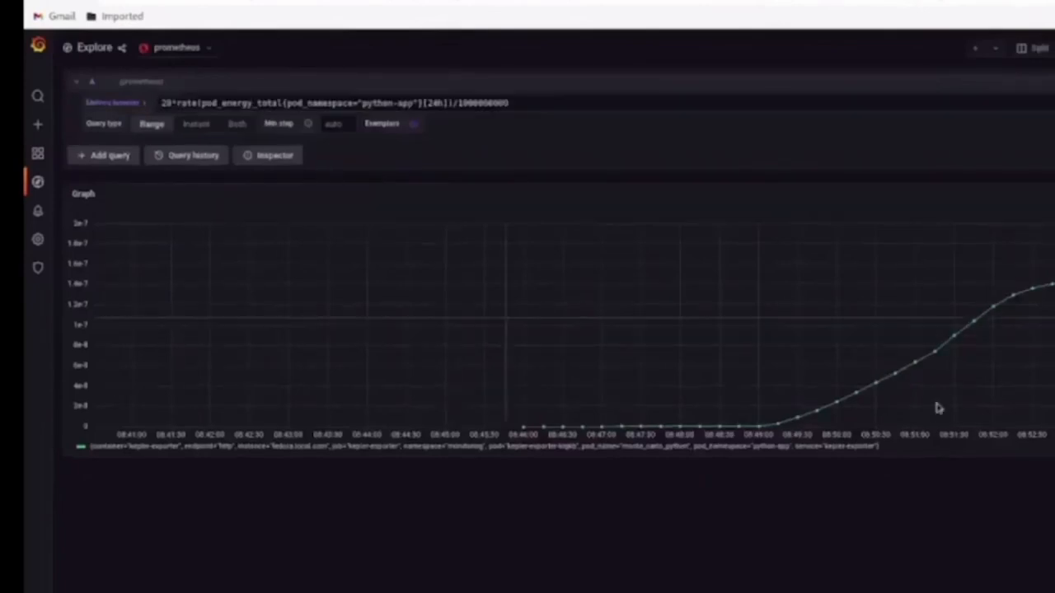